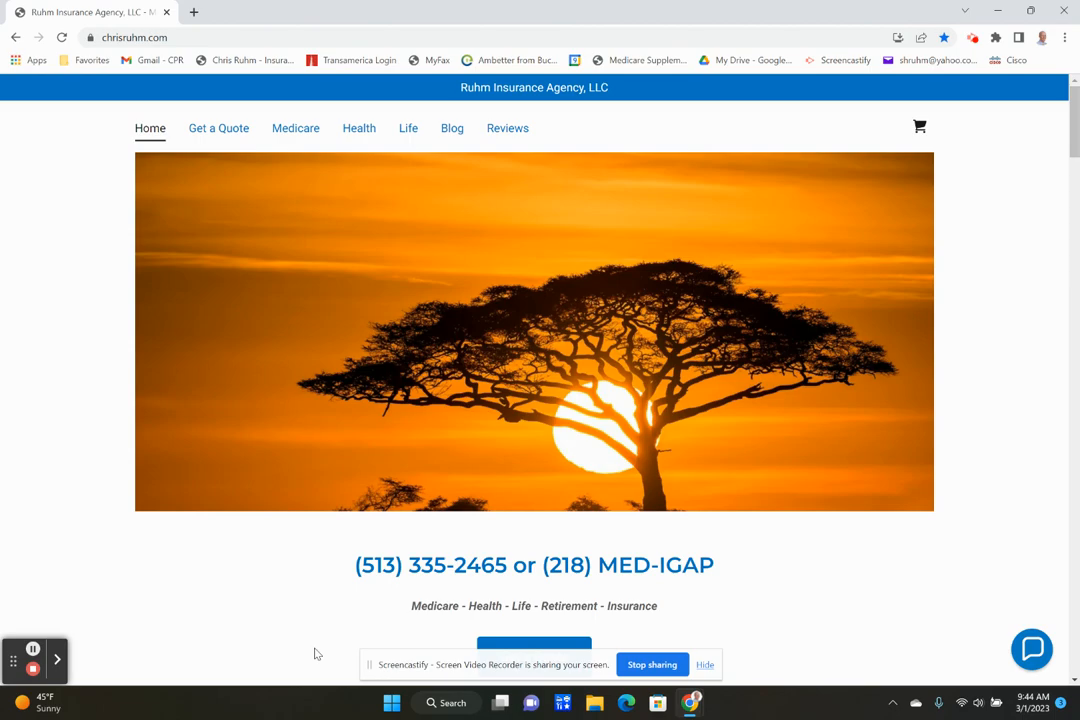
mouse_move(272, 630)
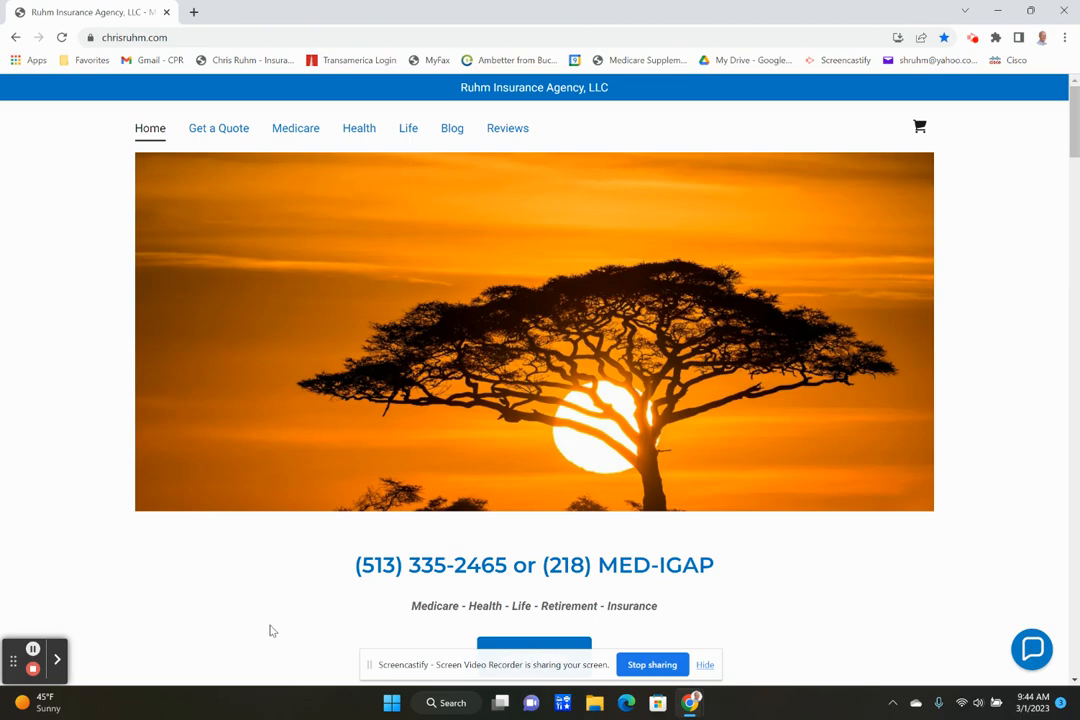
mouse_move(475, 368)
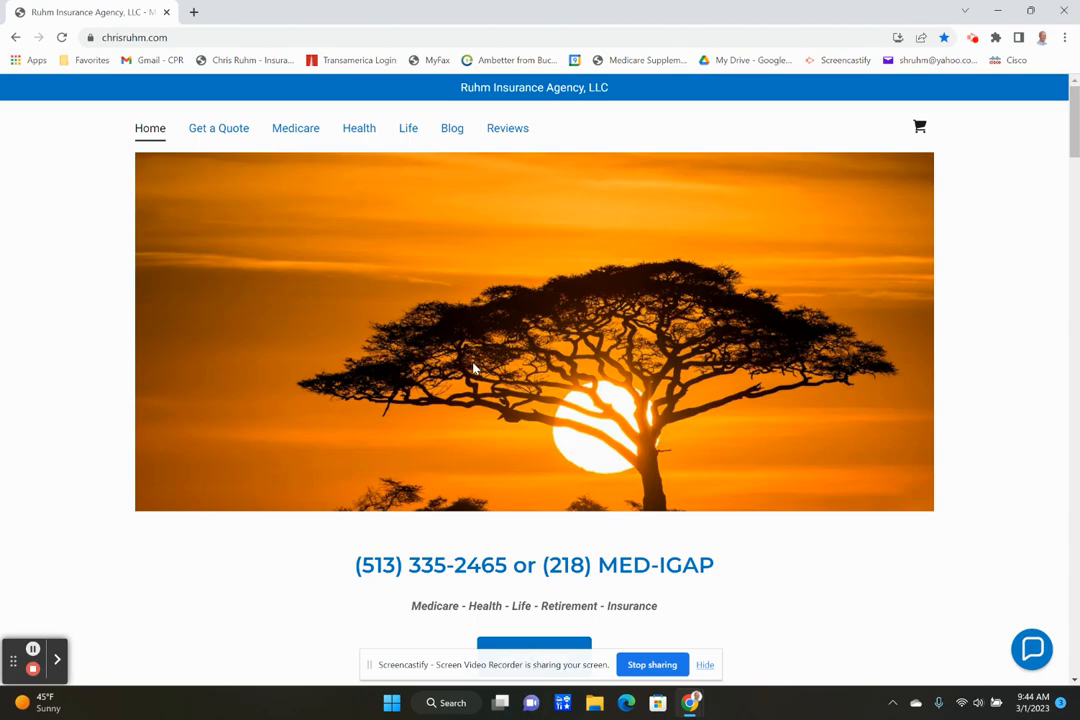
mouse_move(443, 291)
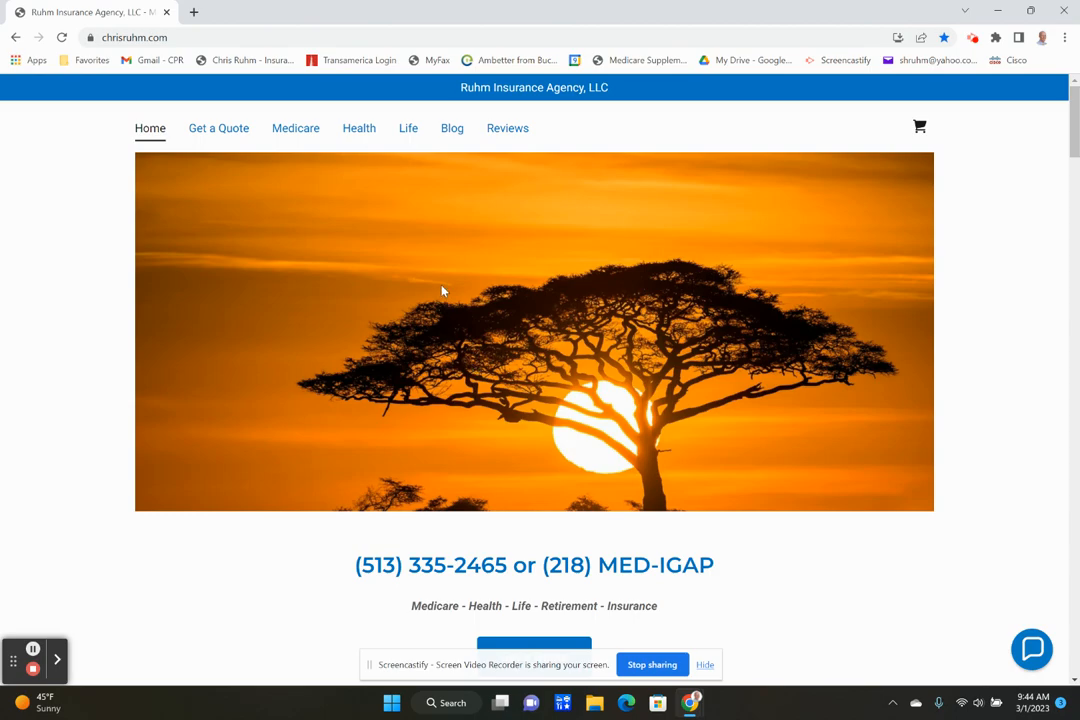
mouse_move(489, 415)
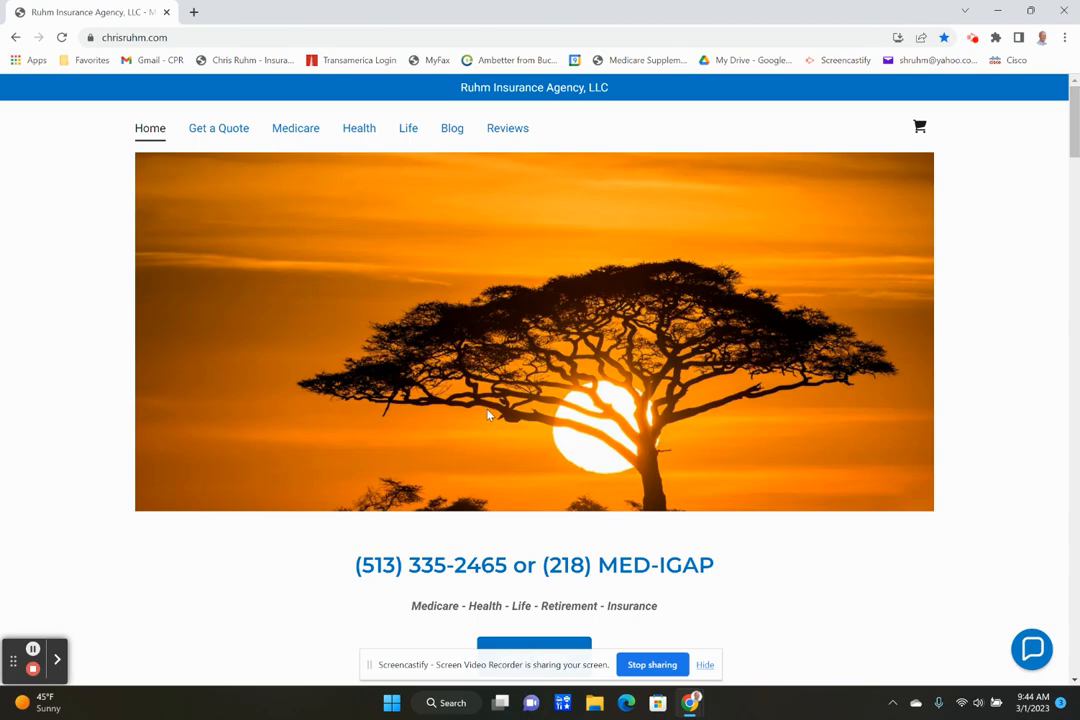
mouse_move(475, 348)
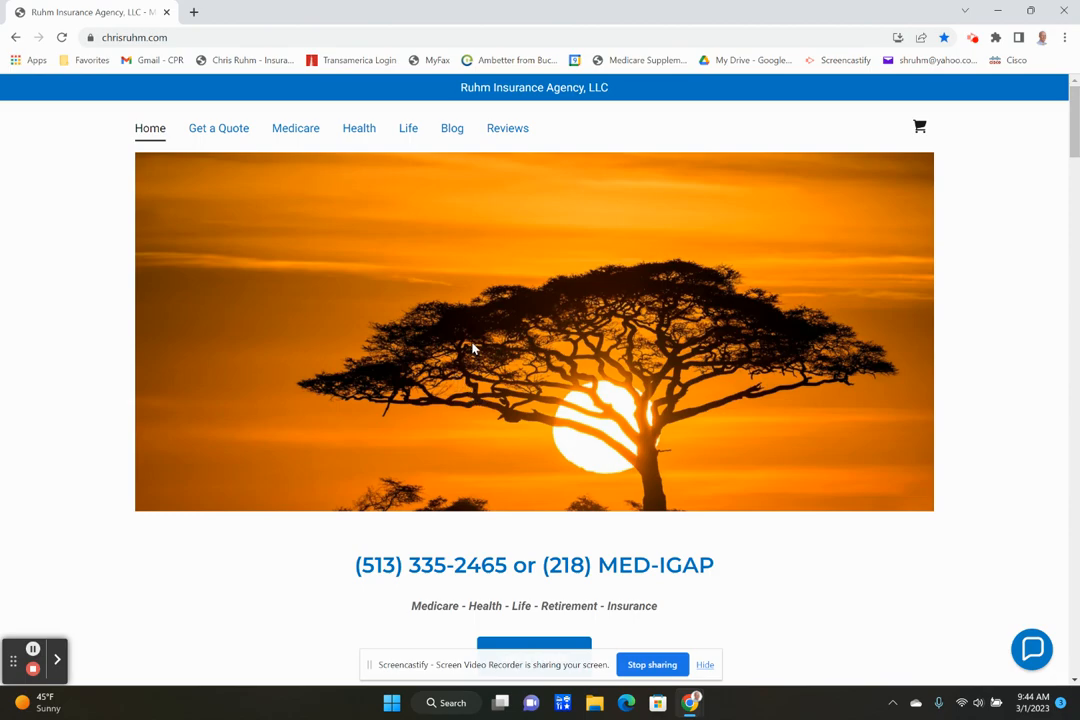
mouse_move(490, 318)
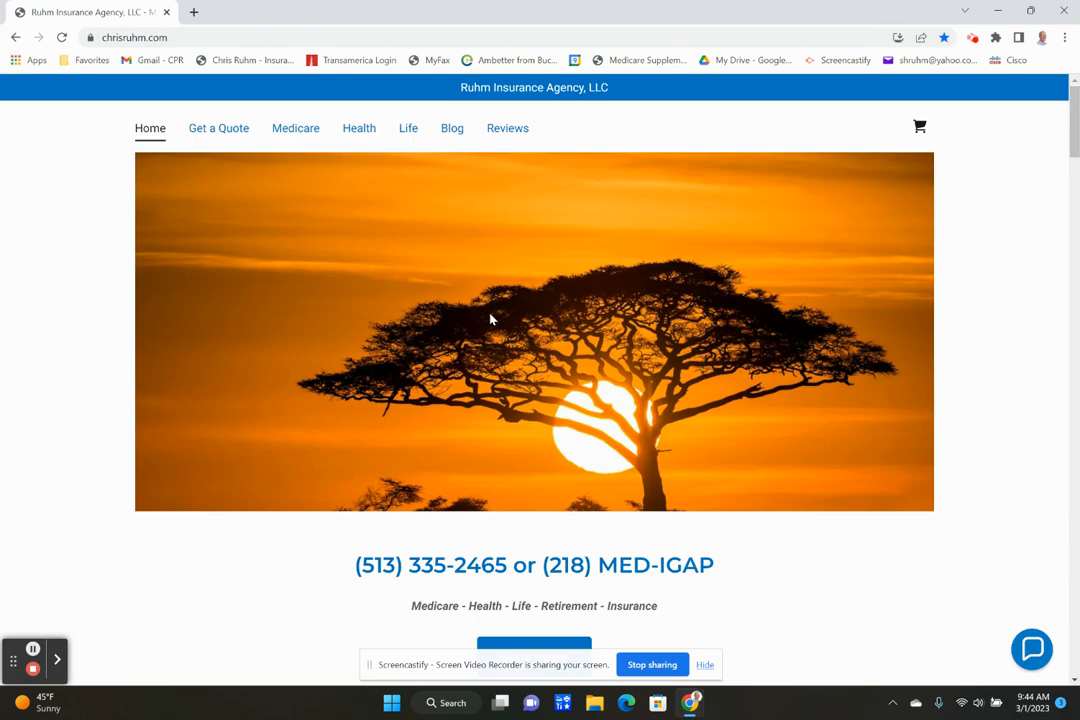
mouse_move(475, 328)
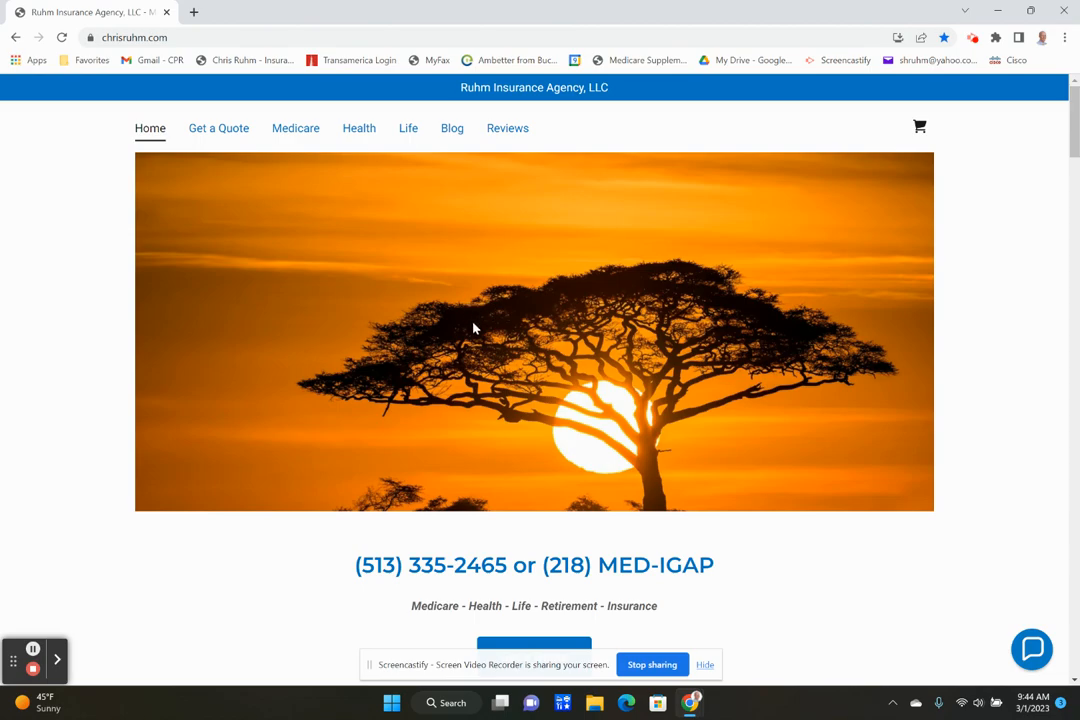
mouse_move(515, 320)
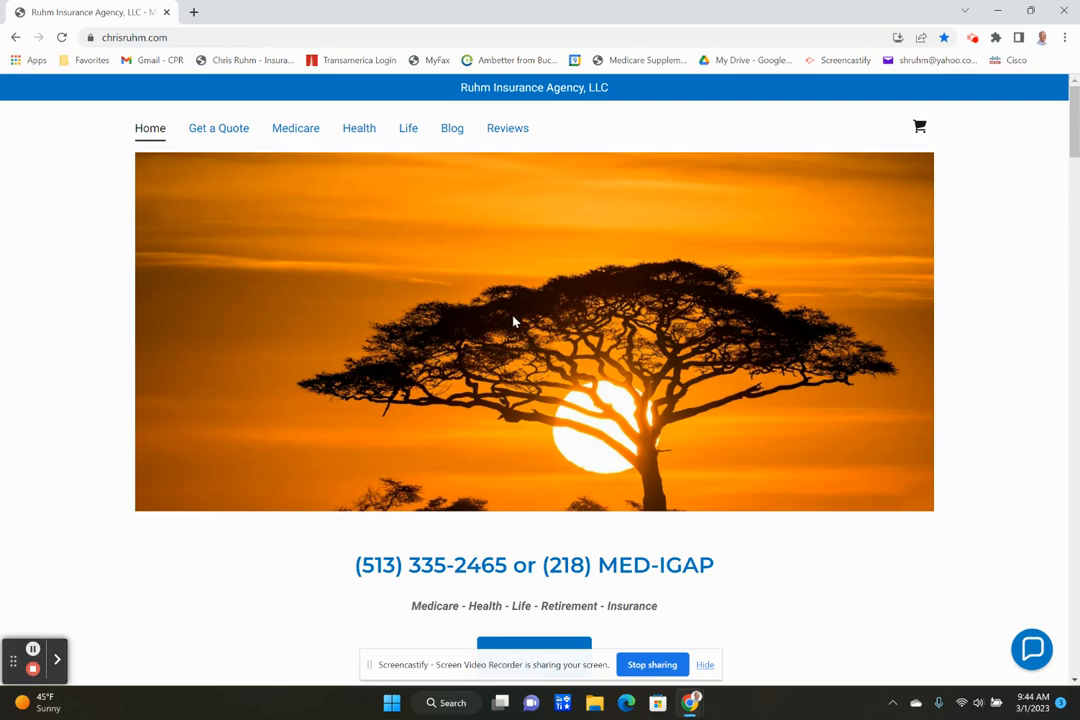
mouse_move(37, 18)
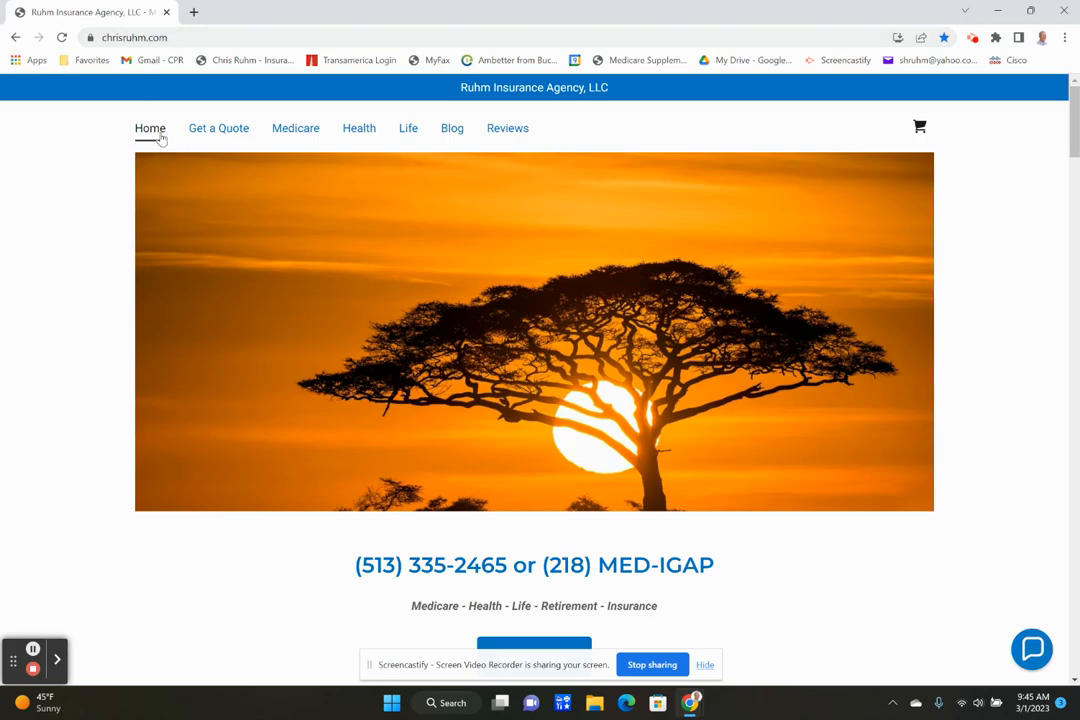
mouse_move(390, 135)
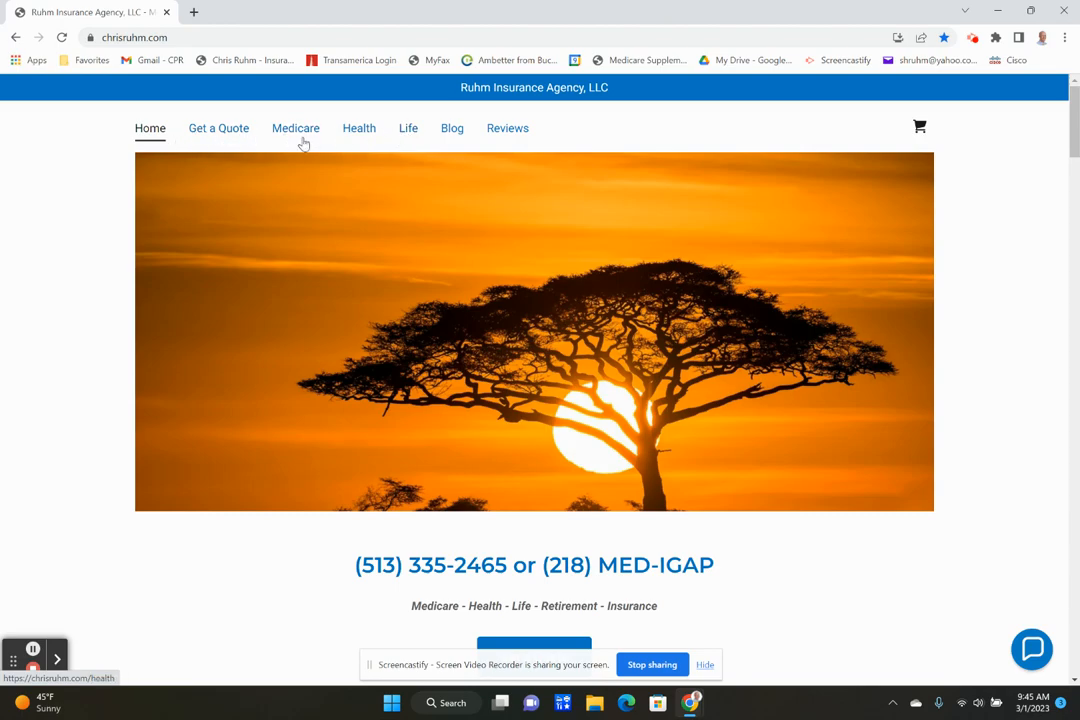
- Open the Medicare Solutions page from the chrisruhm.com top navigation and scroll it
left_click(295, 128)
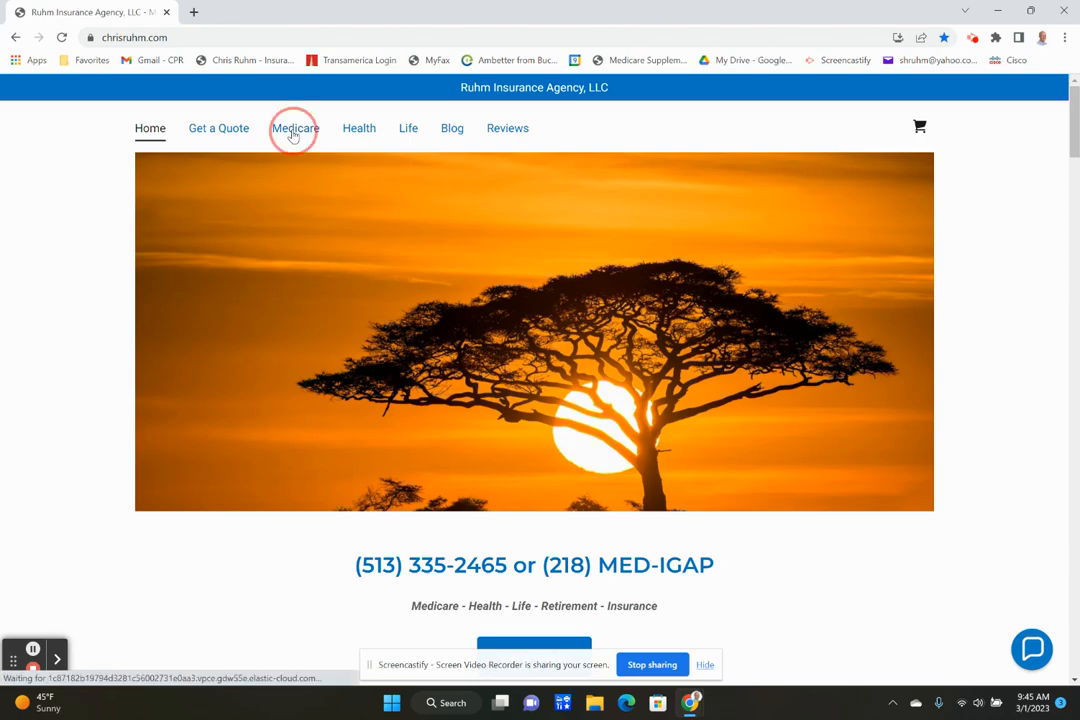
left_click(295, 128)
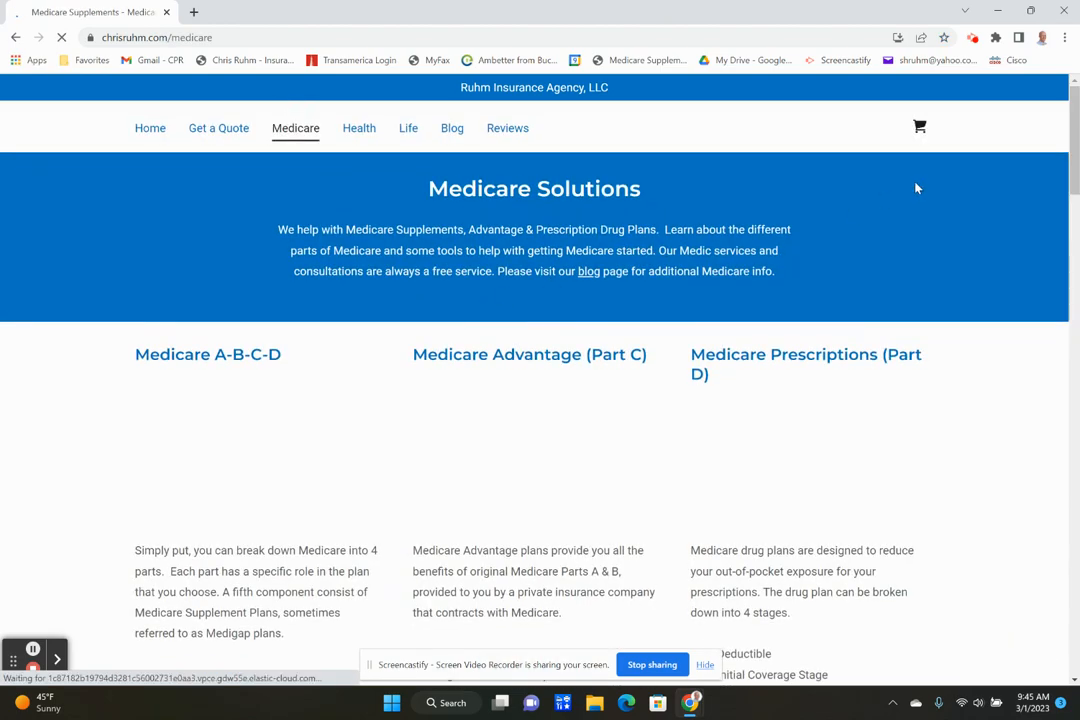
scroll("down", 3)
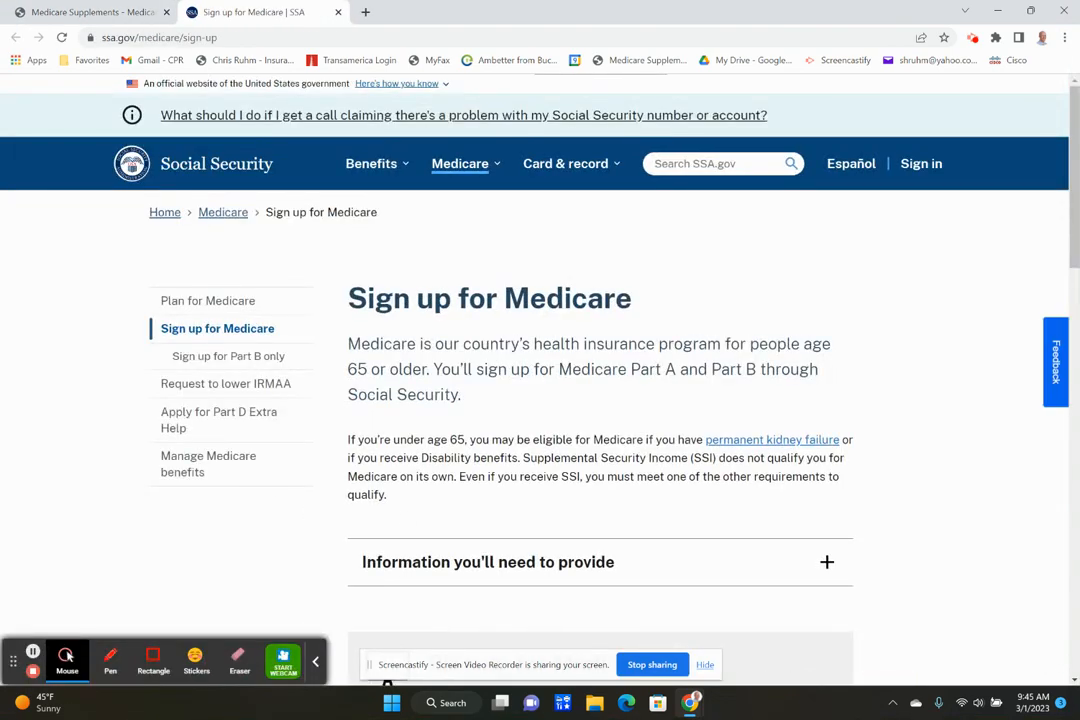
- Scroll the SSA page down to the Sign up for Medicare and Part B only sections
scroll("down", 3)
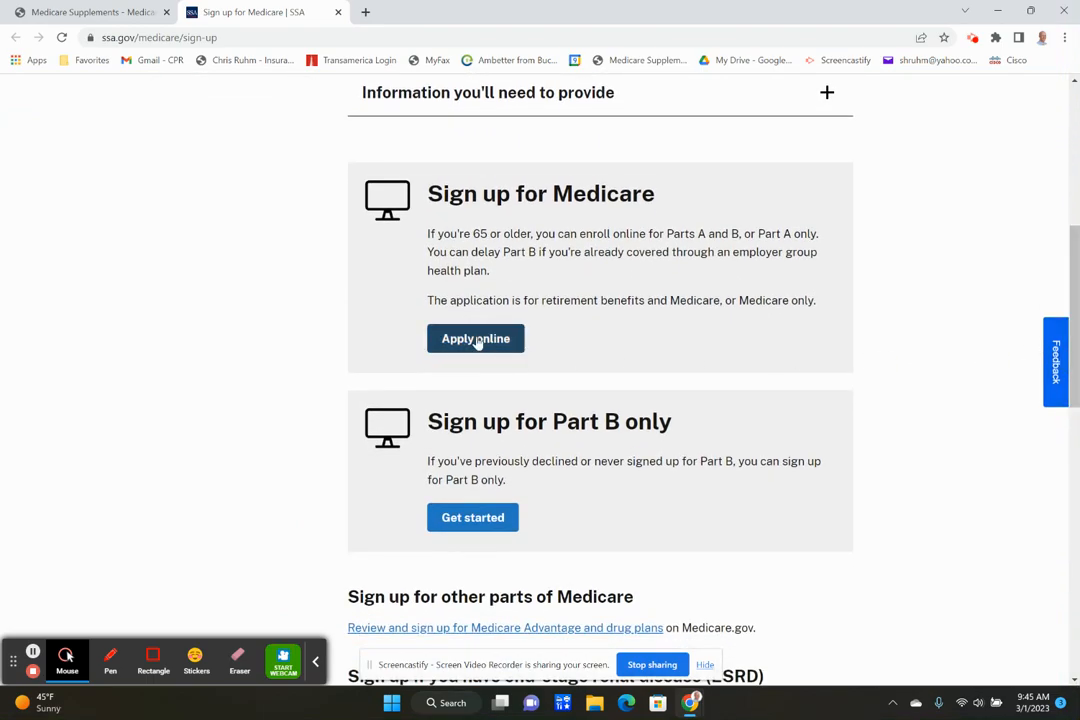
mouse_move(500, 230)
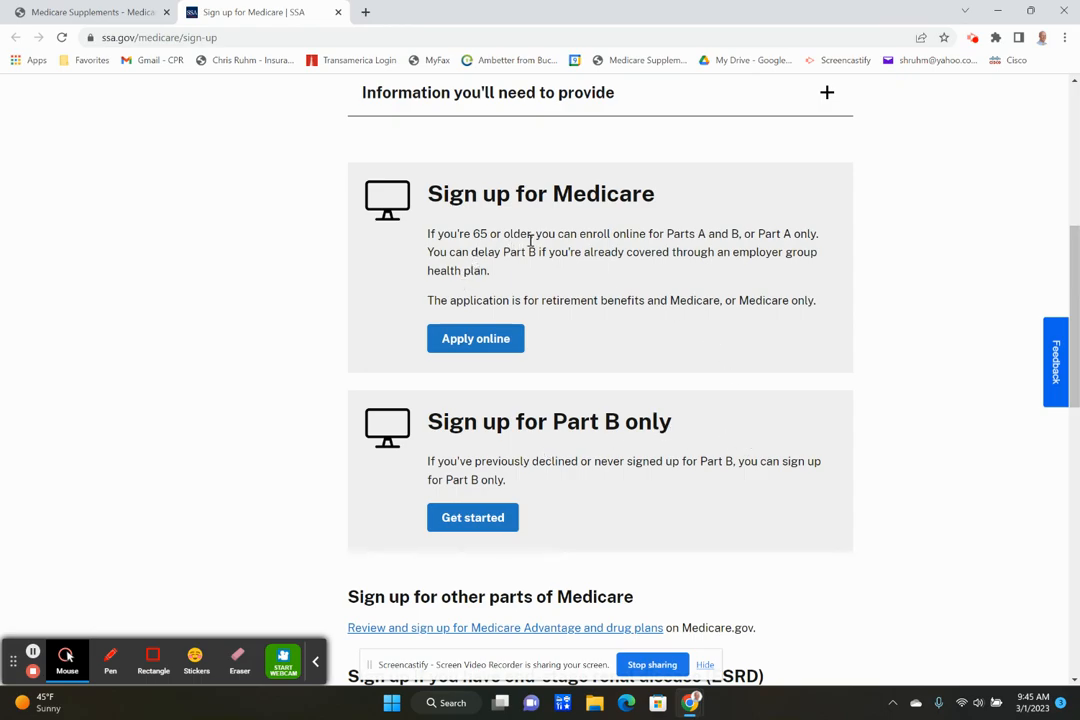
mouse_move(613, 248)
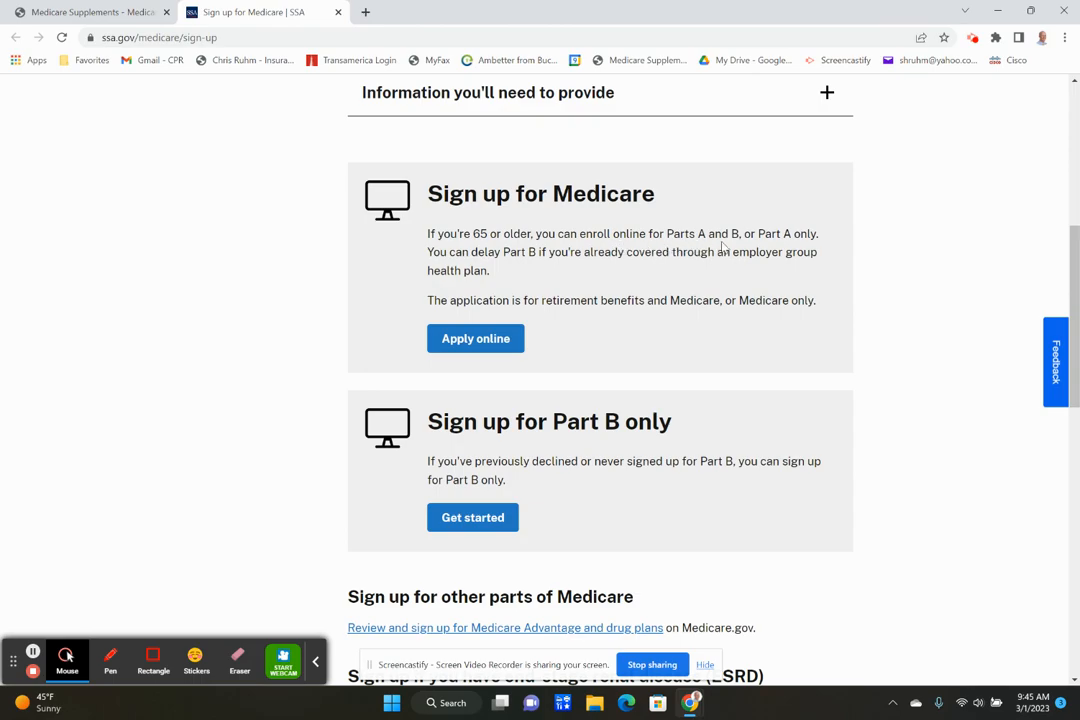
mouse_move(835, 242)
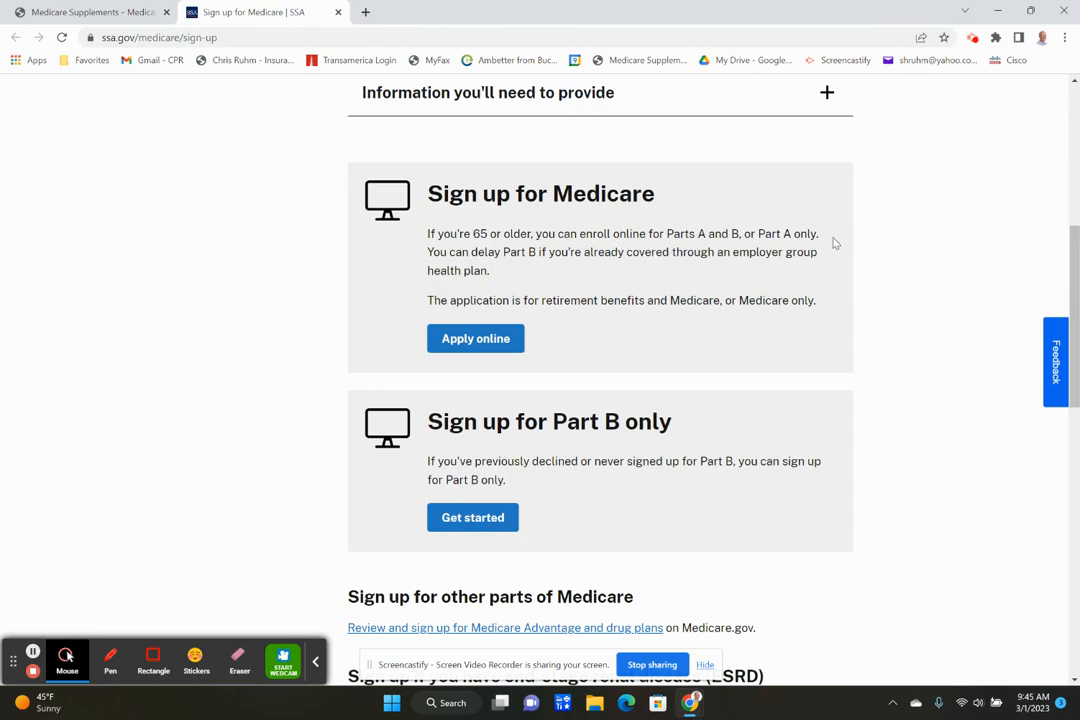
mouse_move(508, 268)
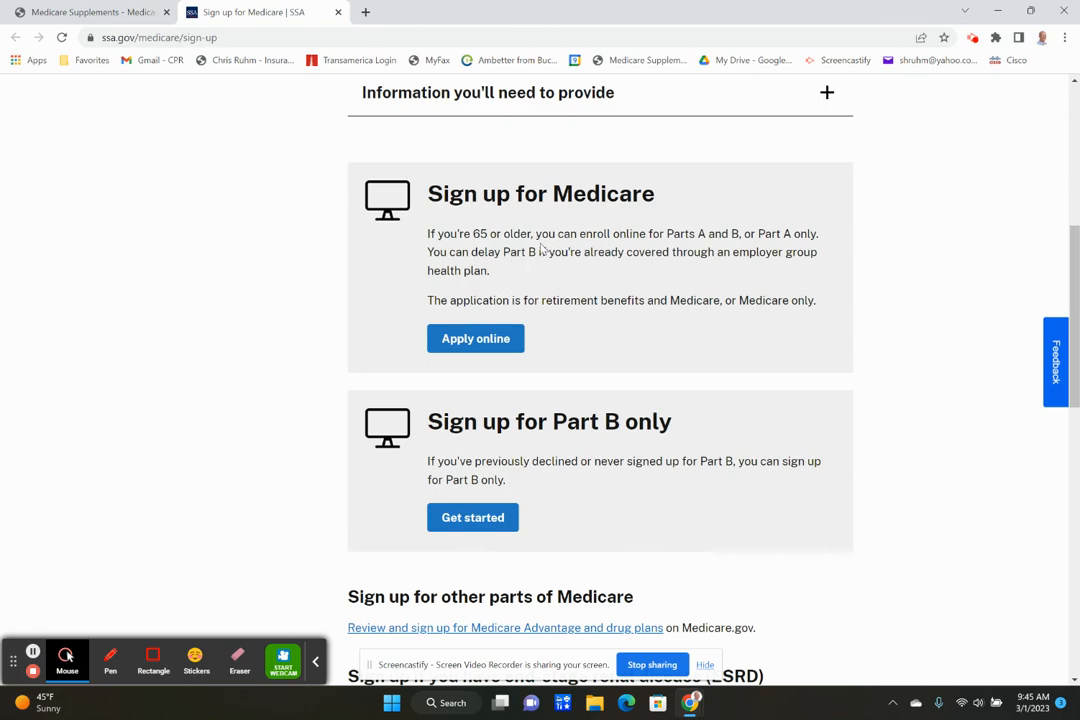
mouse_move(605, 278)
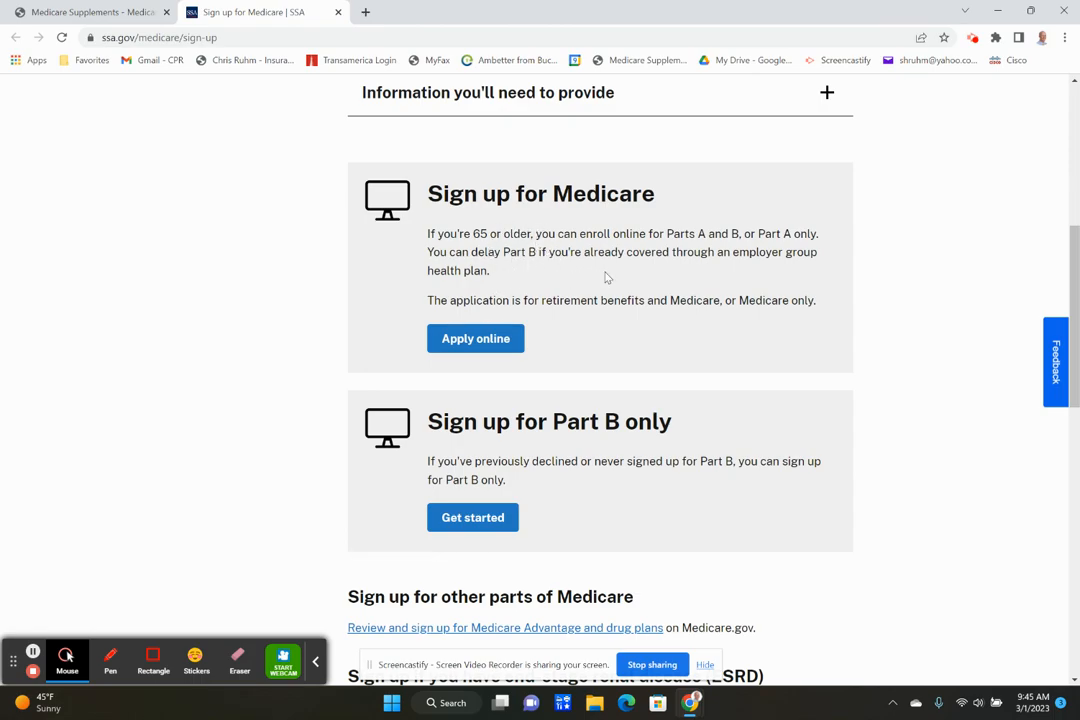
mouse_move(715, 278)
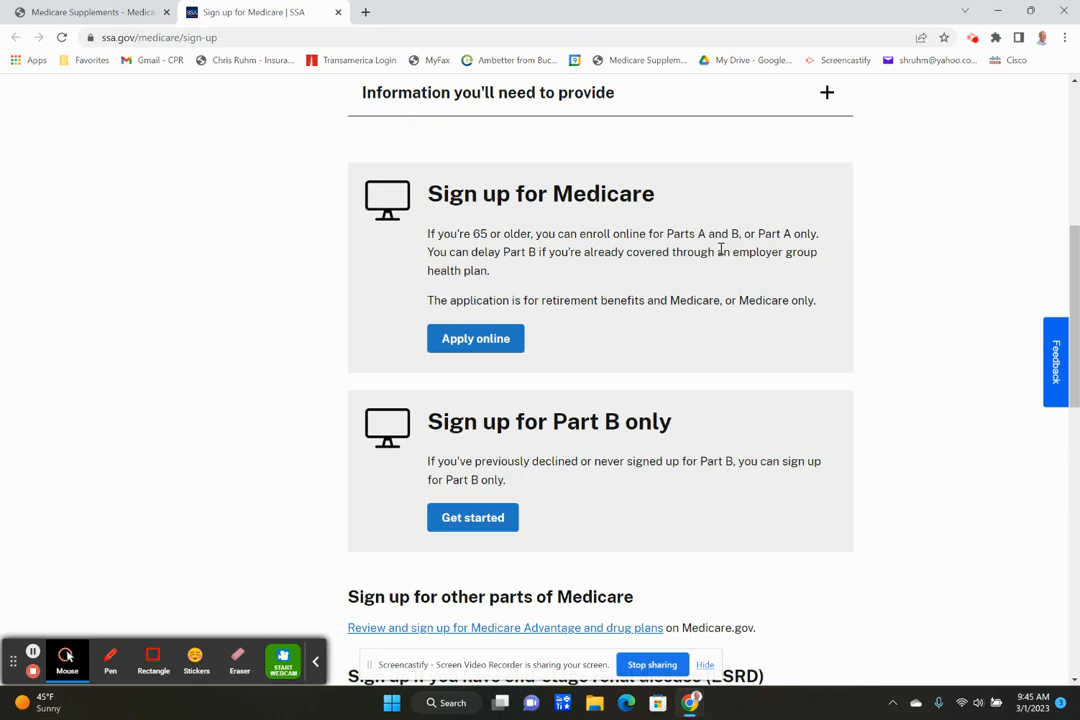
mouse_move(710, 270)
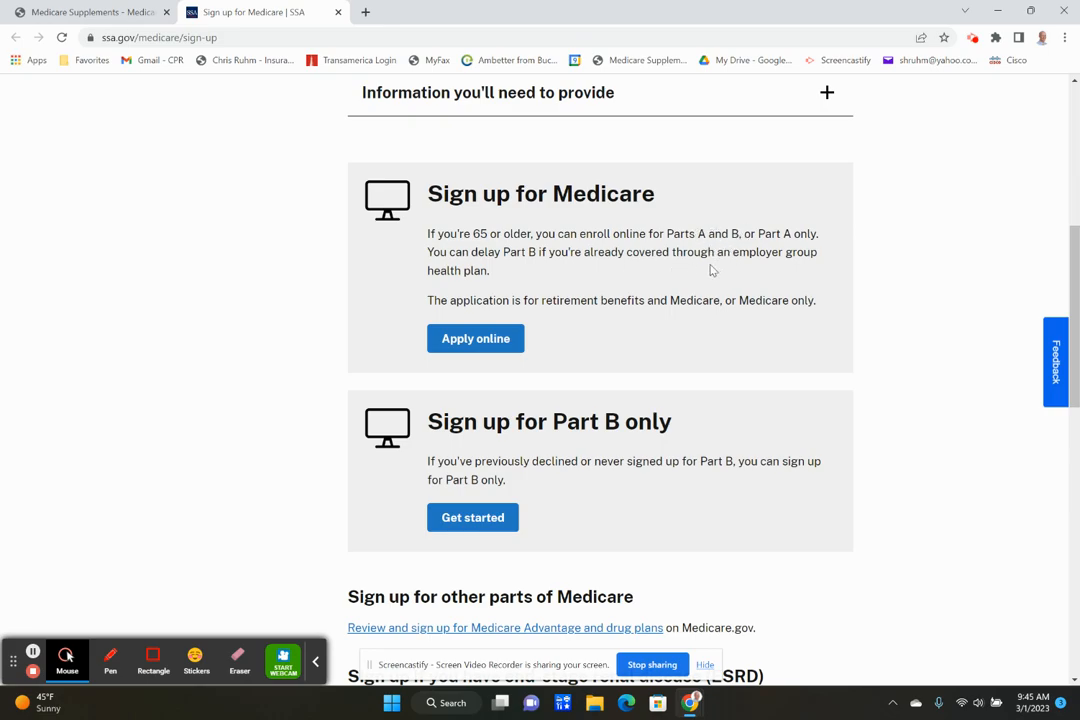
mouse_move(780, 280)
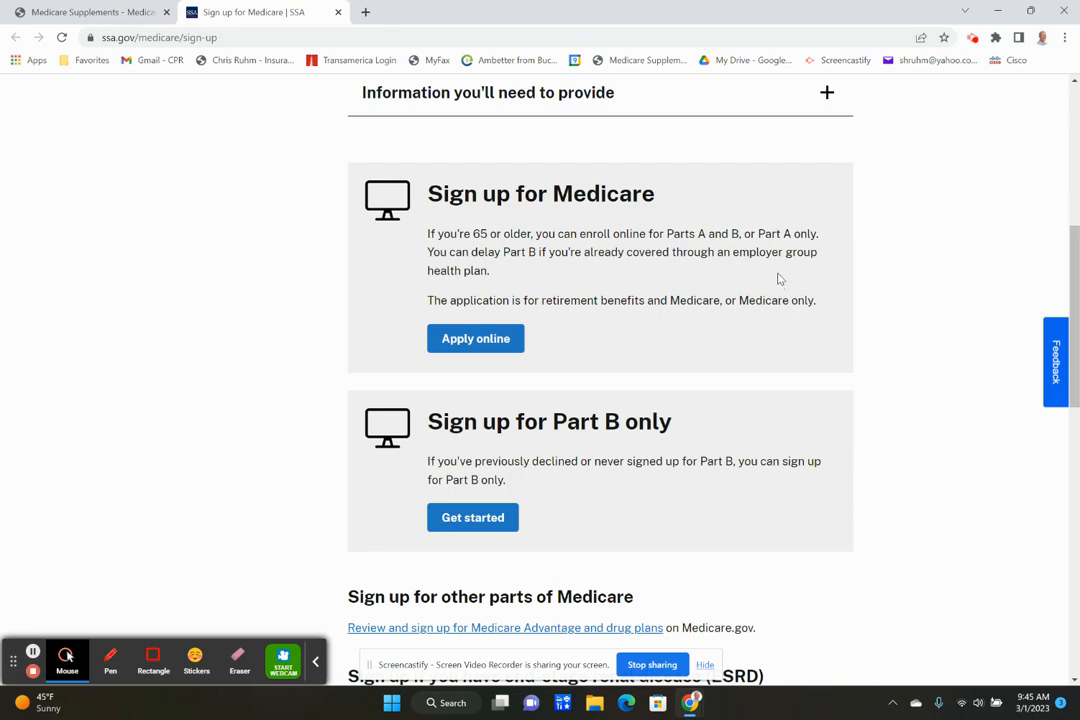
mouse_move(779, 278)
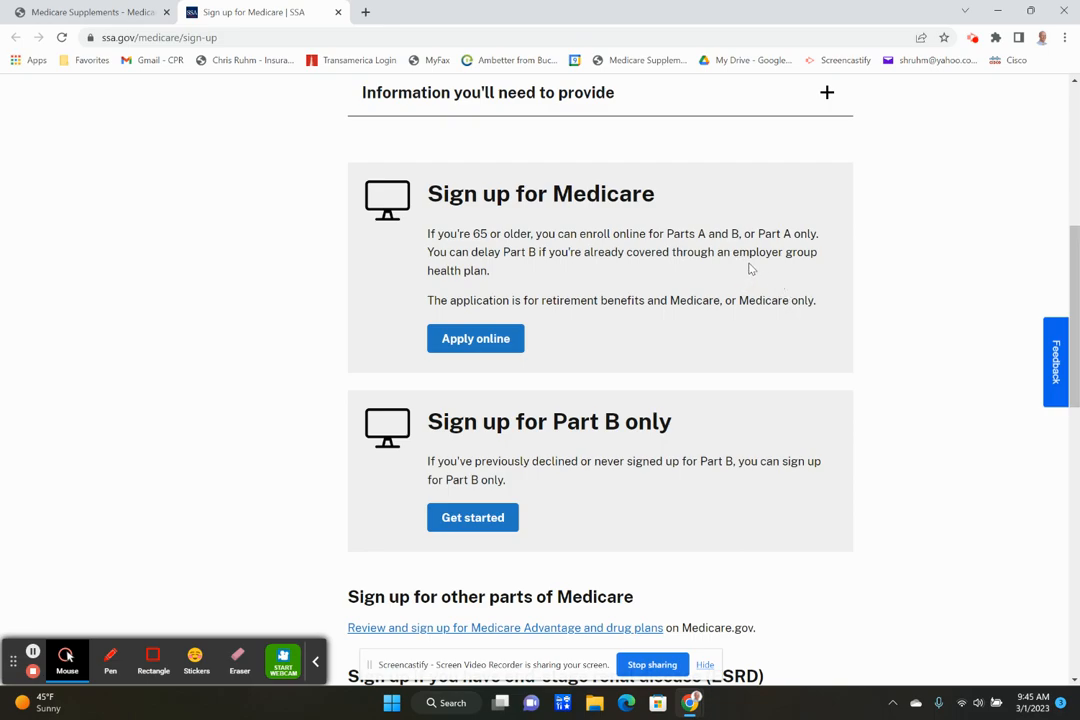
mouse_move(770, 268)
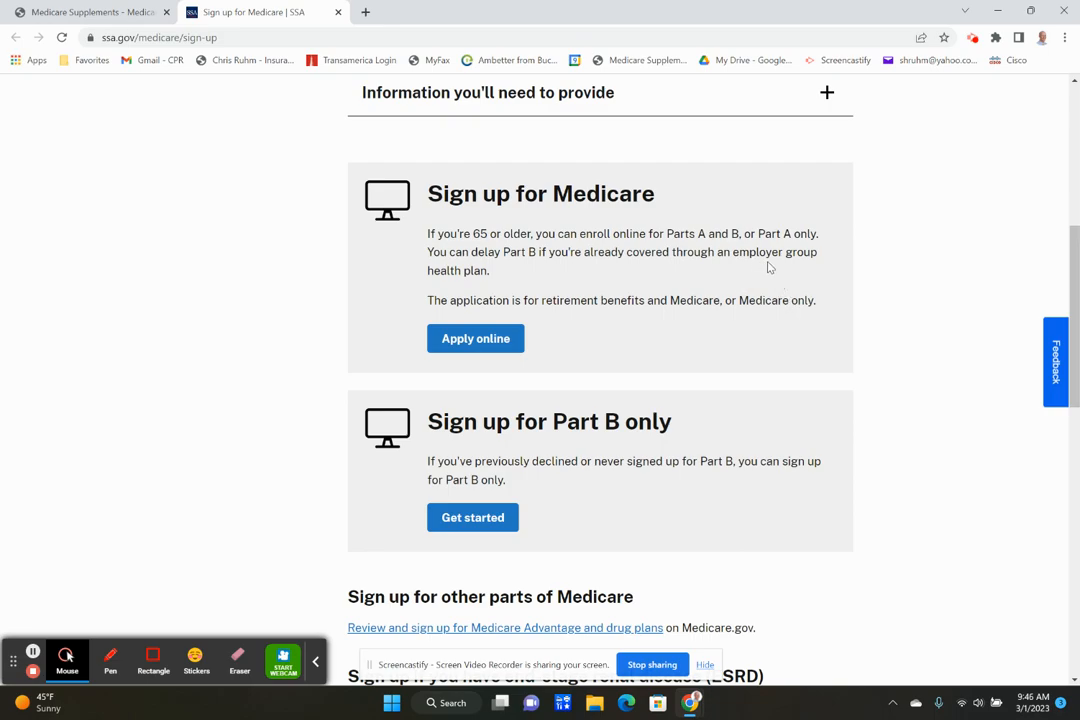
mouse_move(733, 274)
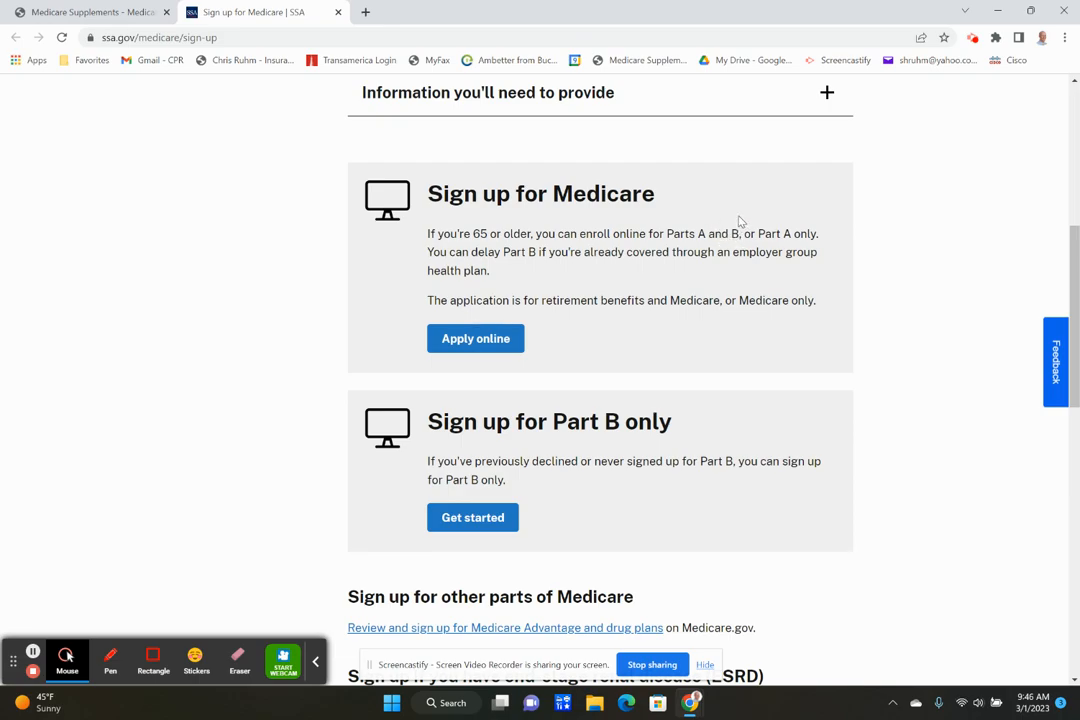
mouse_move(725, 222)
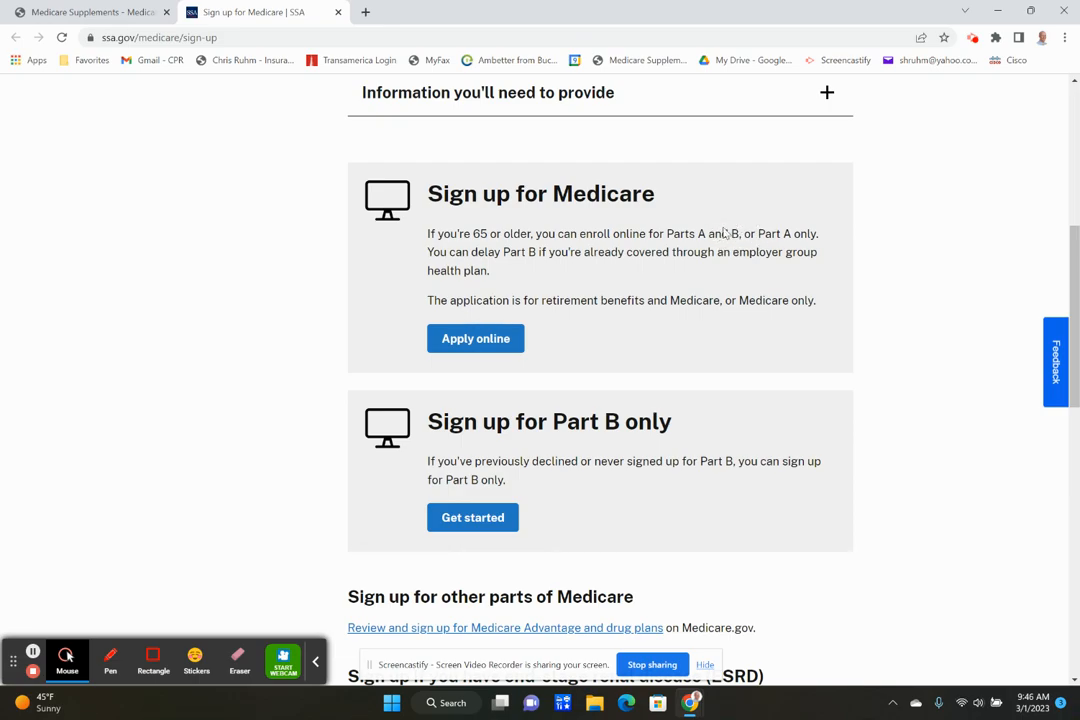
mouse_move(730, 266)
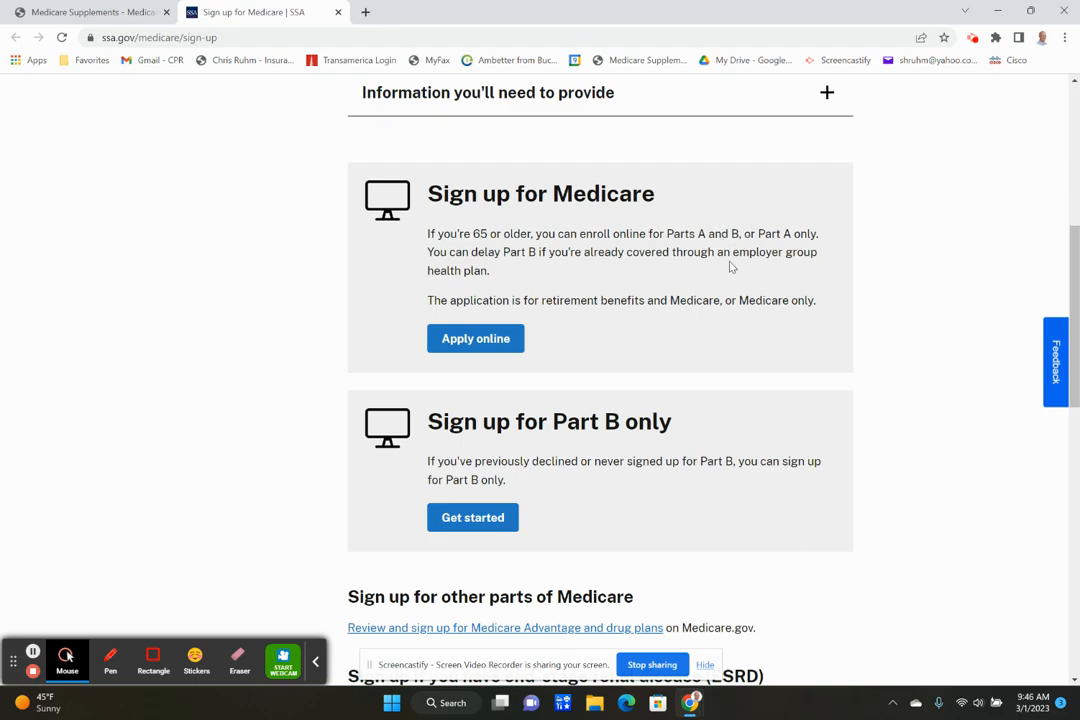
mouse_move(646, 340)
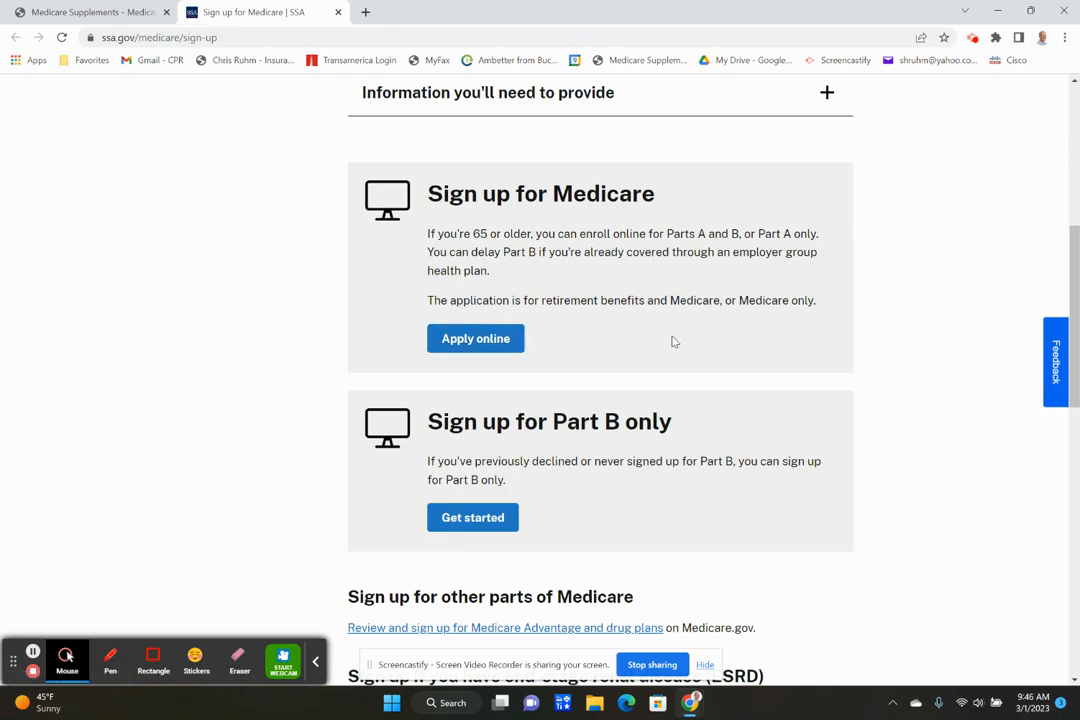
mouse_move(687, 336)
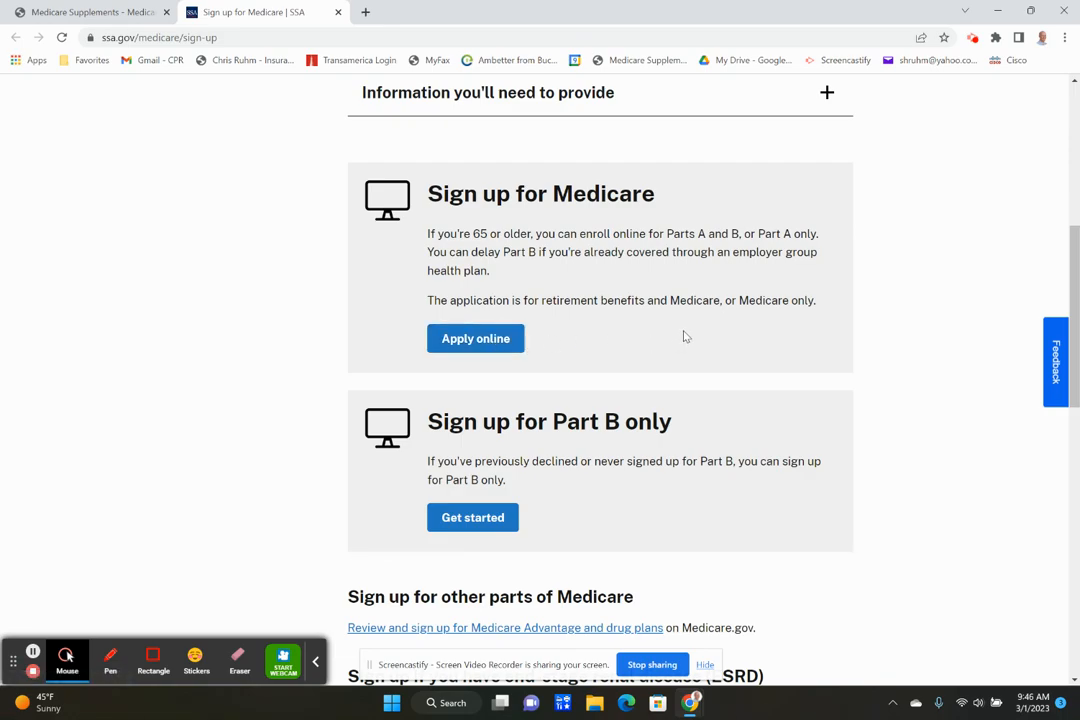
mouse_move(667, 338)
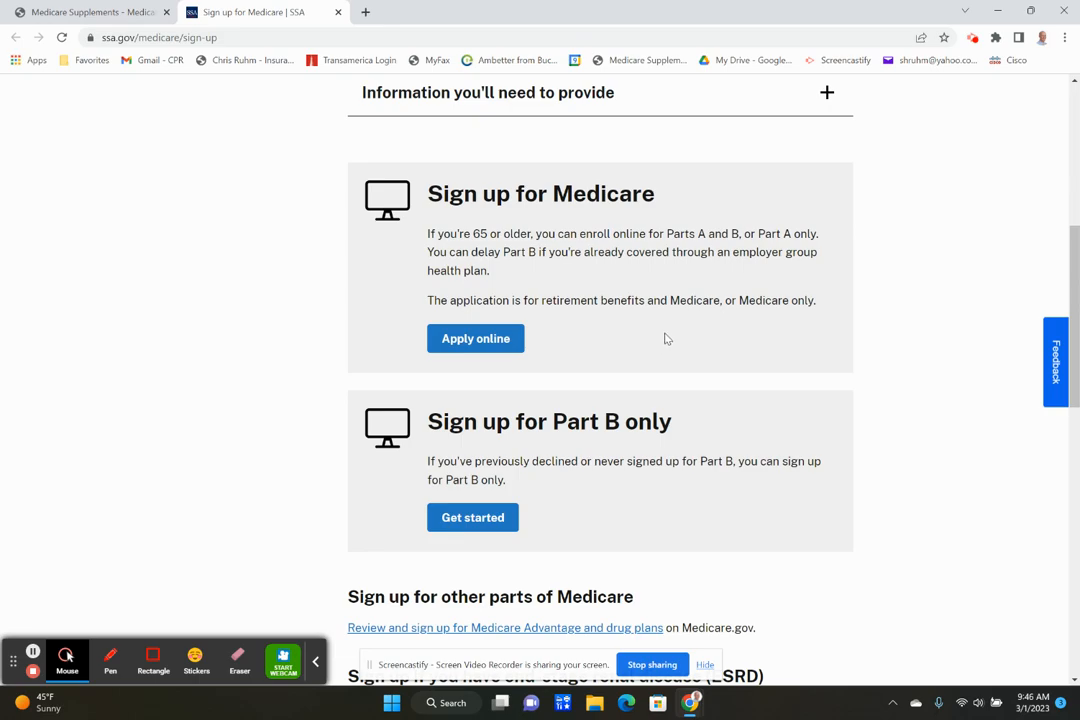
mouse_move(704, 334)
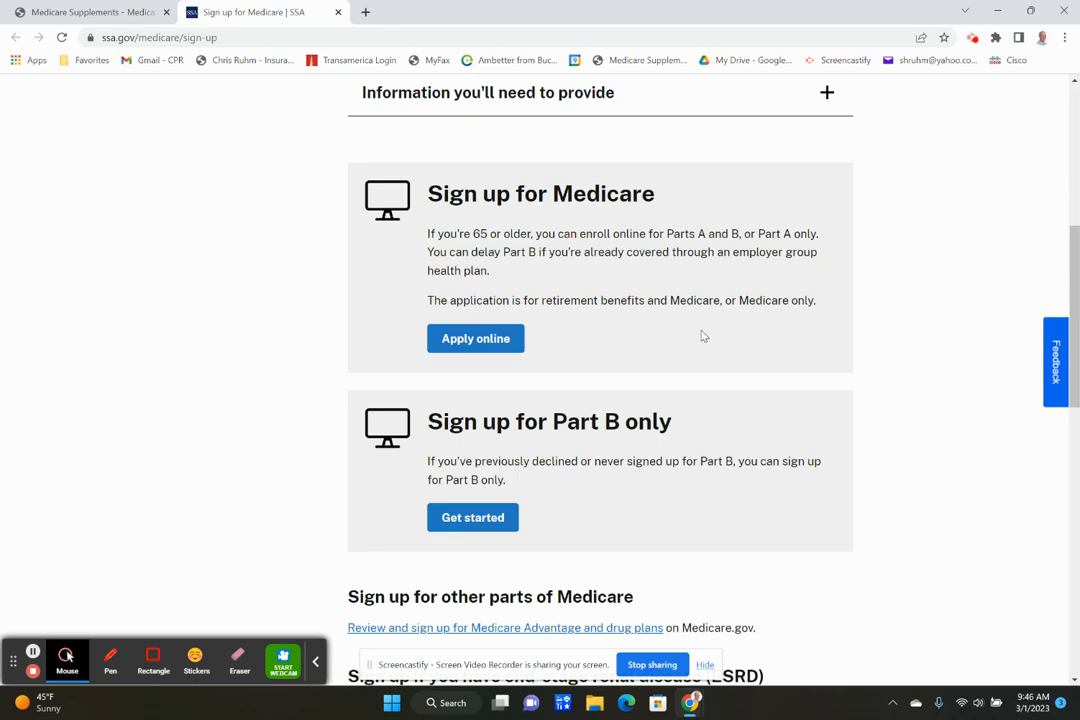
mouse_move(555, 453)
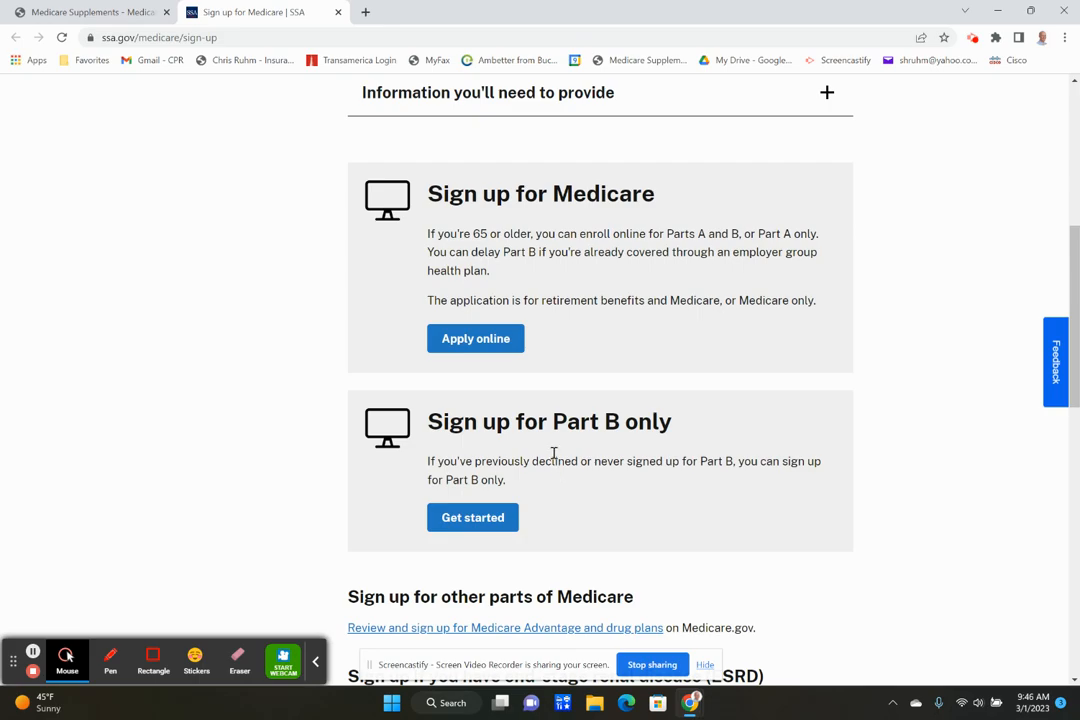
mouse_move(651, 448)
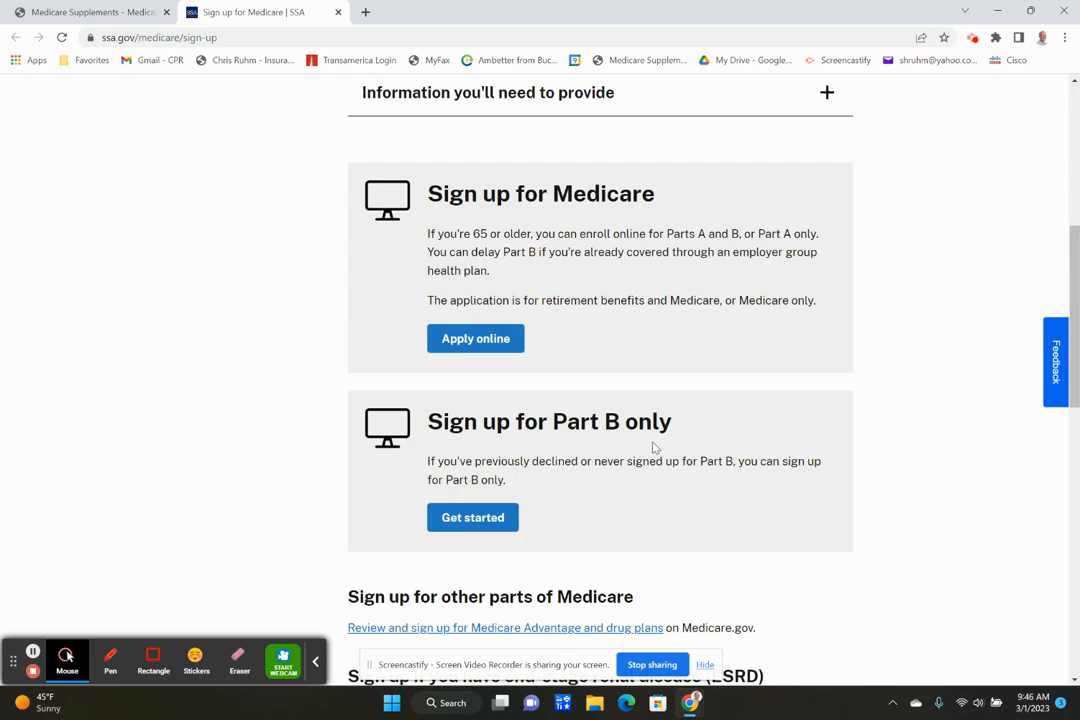
mouse_move(672, 283)
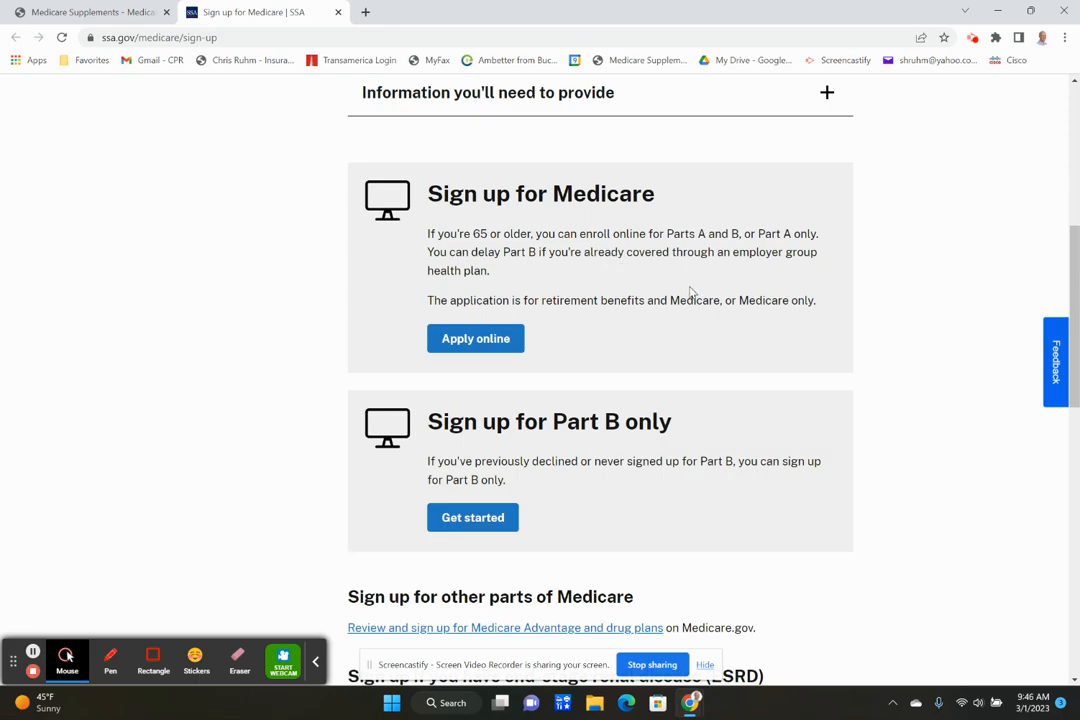
mouse_move(690, 380)
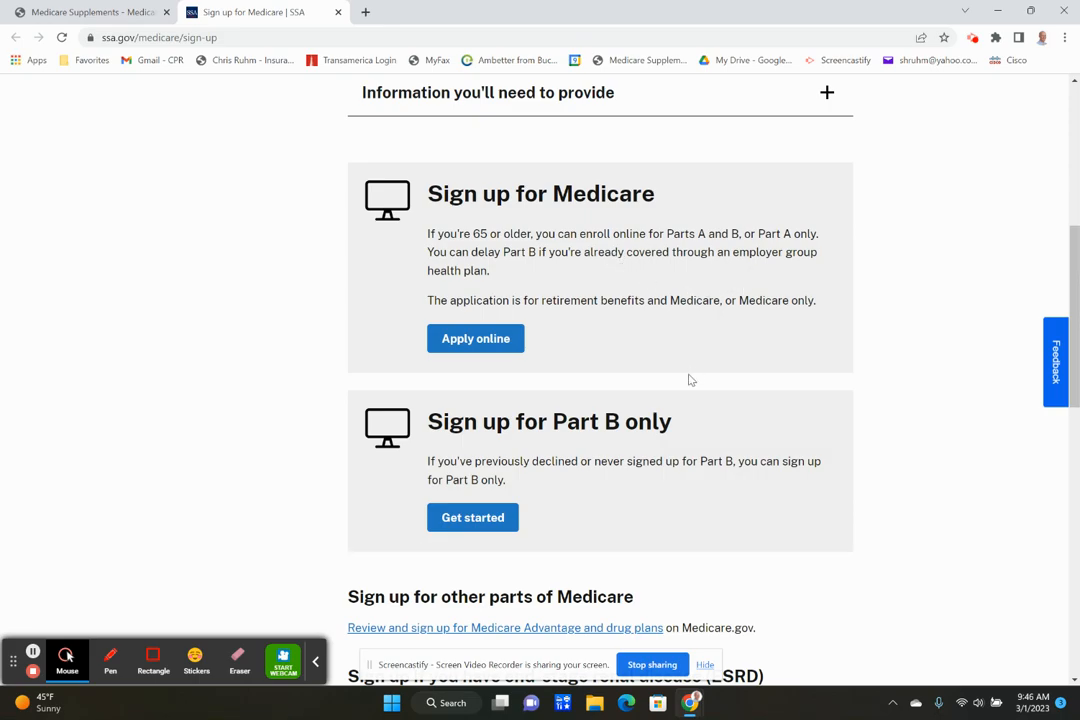
mouse_move(745, 474)
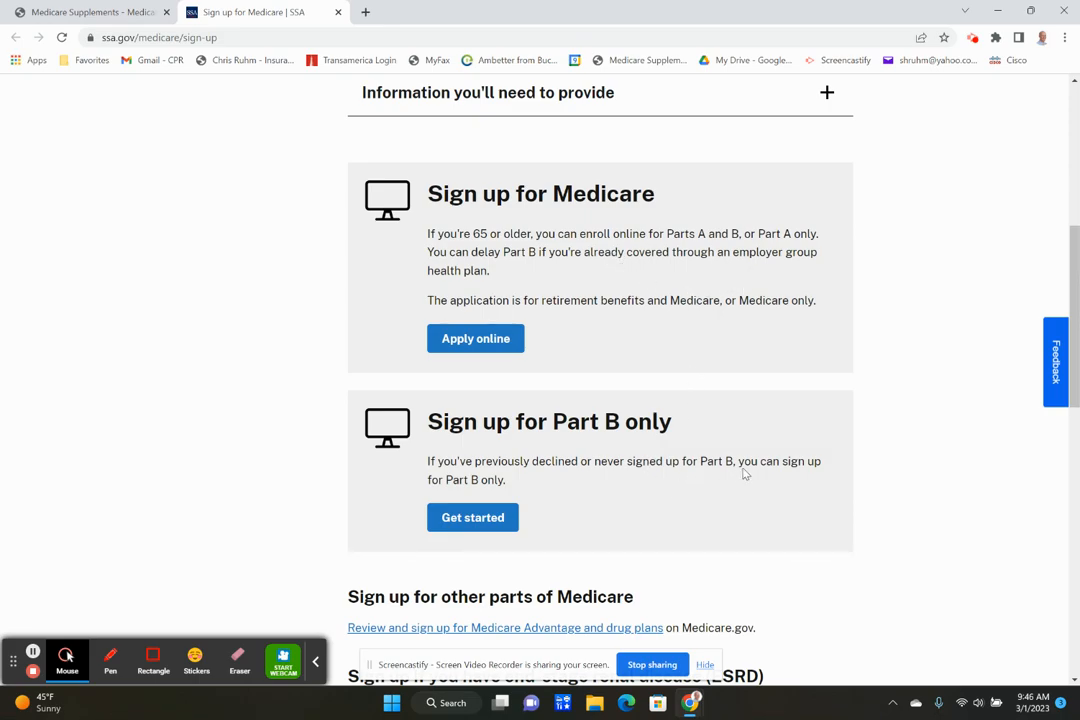
mouse_move(625, 486)
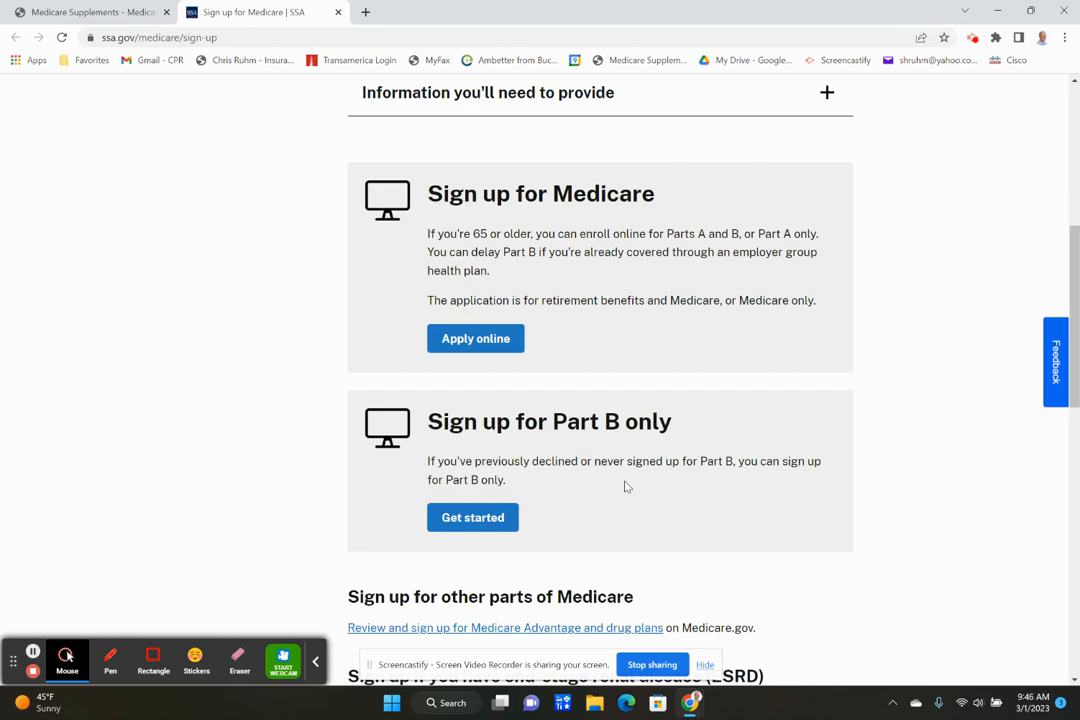
mouse_move(668, 489)
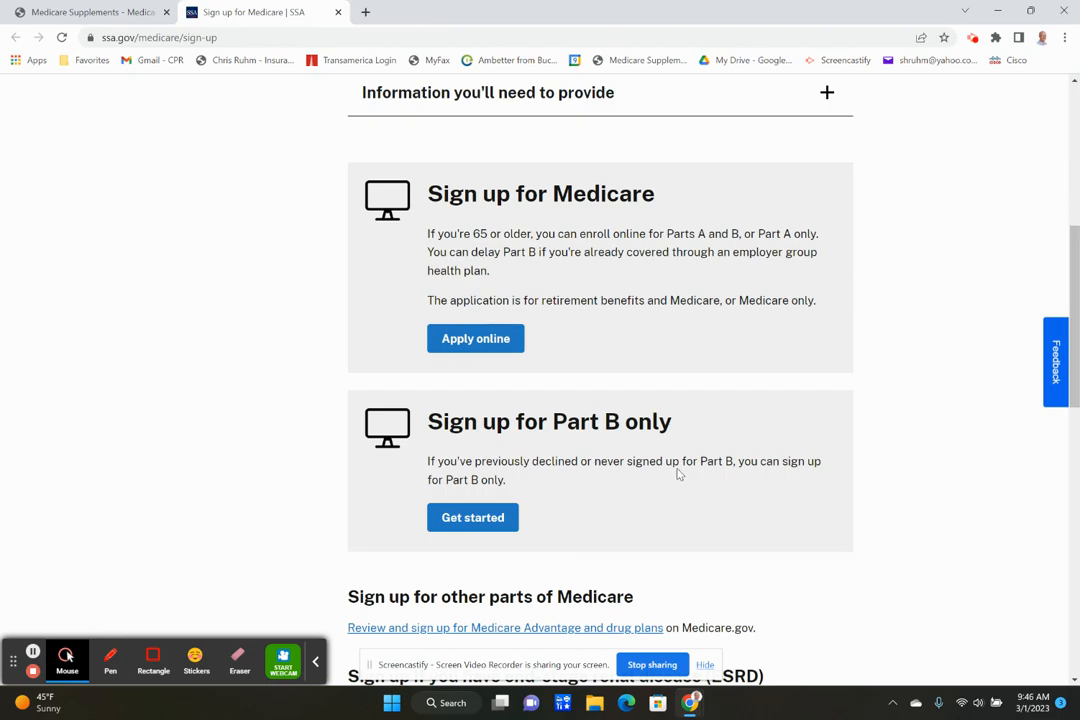
mouse_move(620, 517)
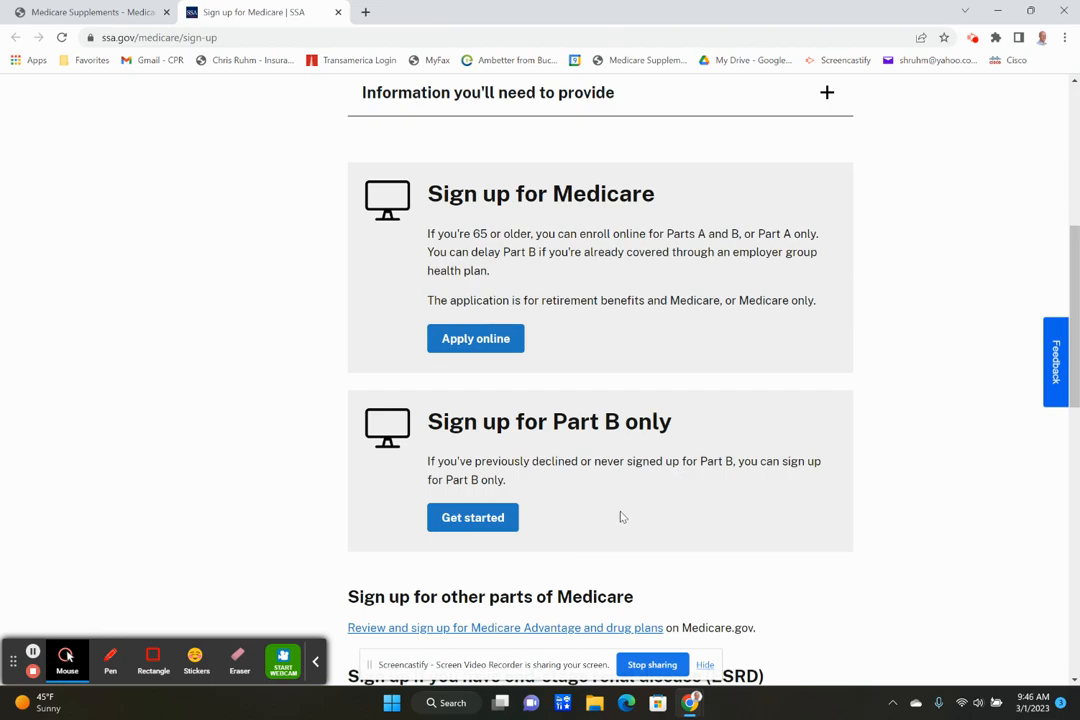
mouse_move(669, 513)
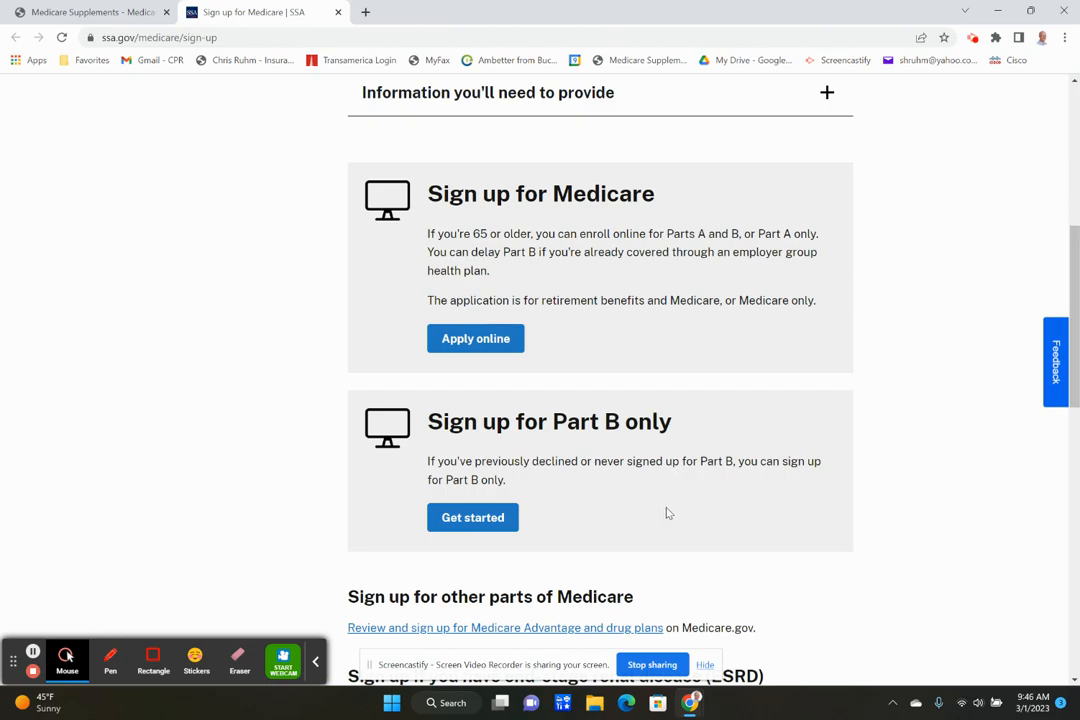
mouse_move(641, 509)
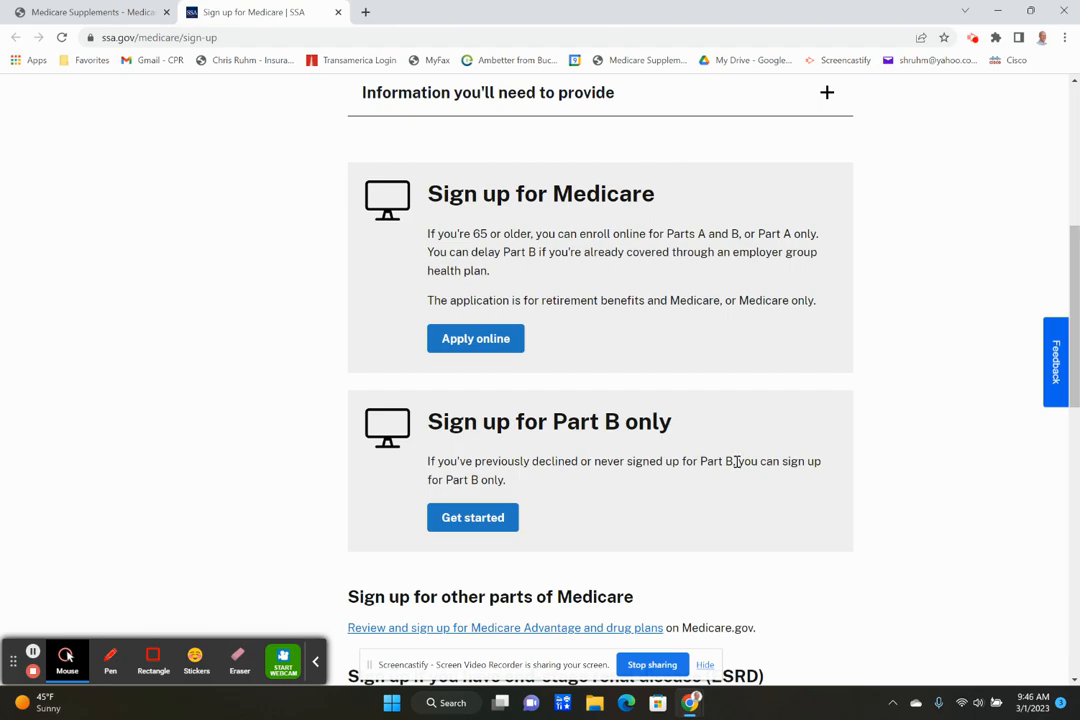
mouse_move(725, 490)
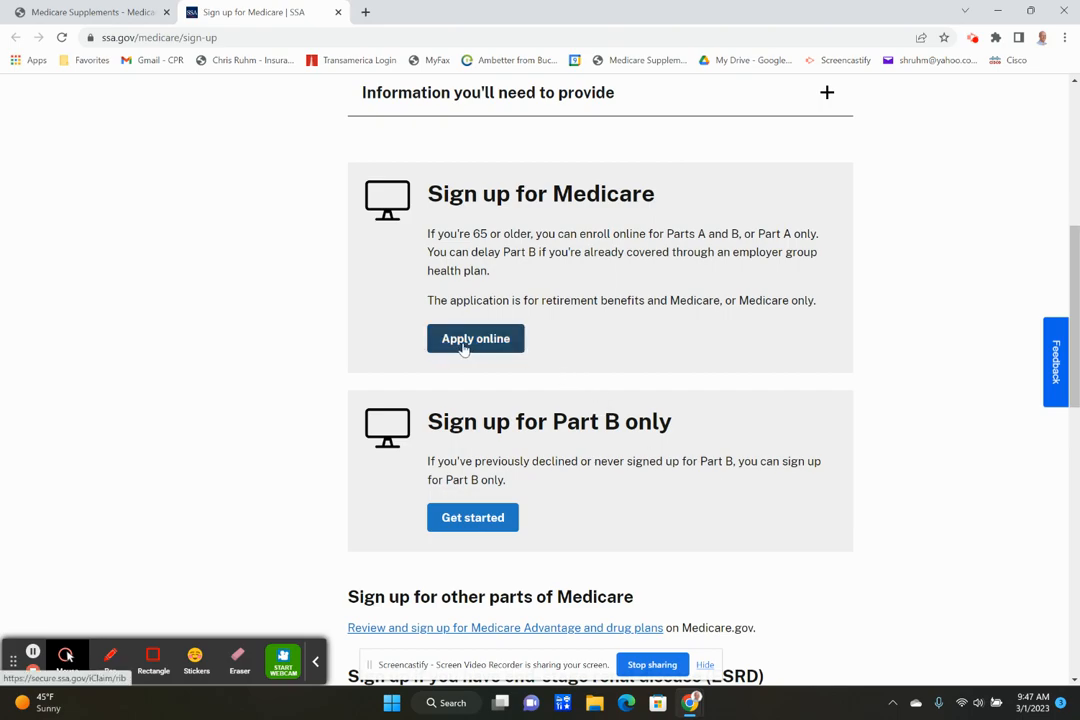
- Start the online benefits application, accept the SSA terms, and view the overview
left_click(475, 338)
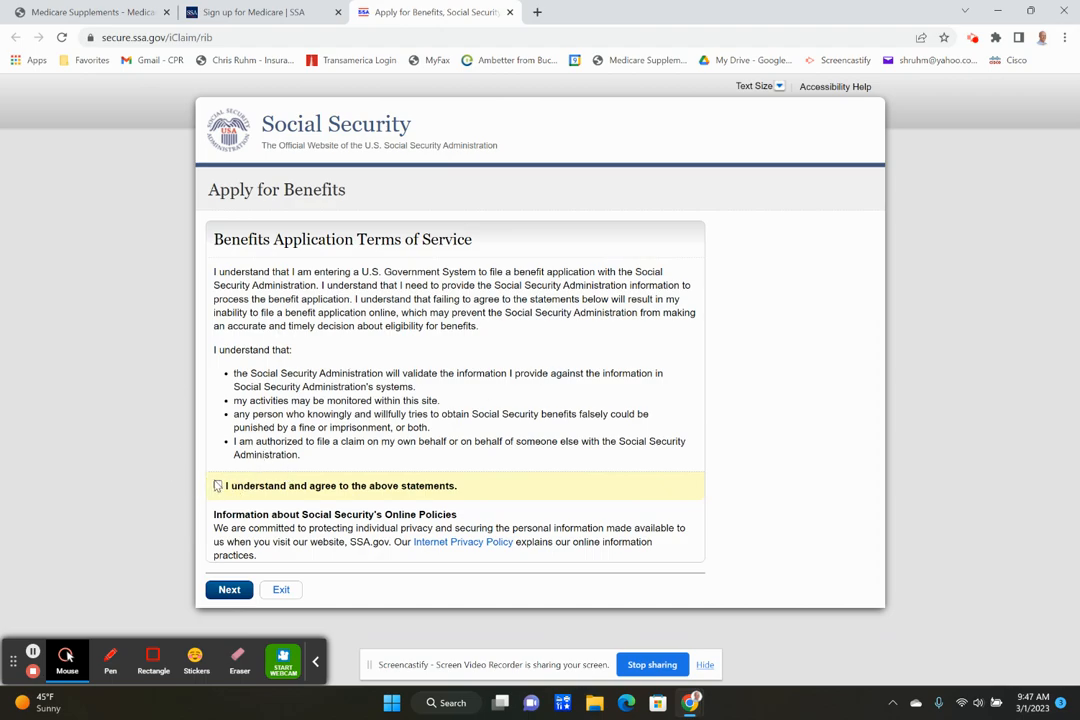
left_click(218, 485)
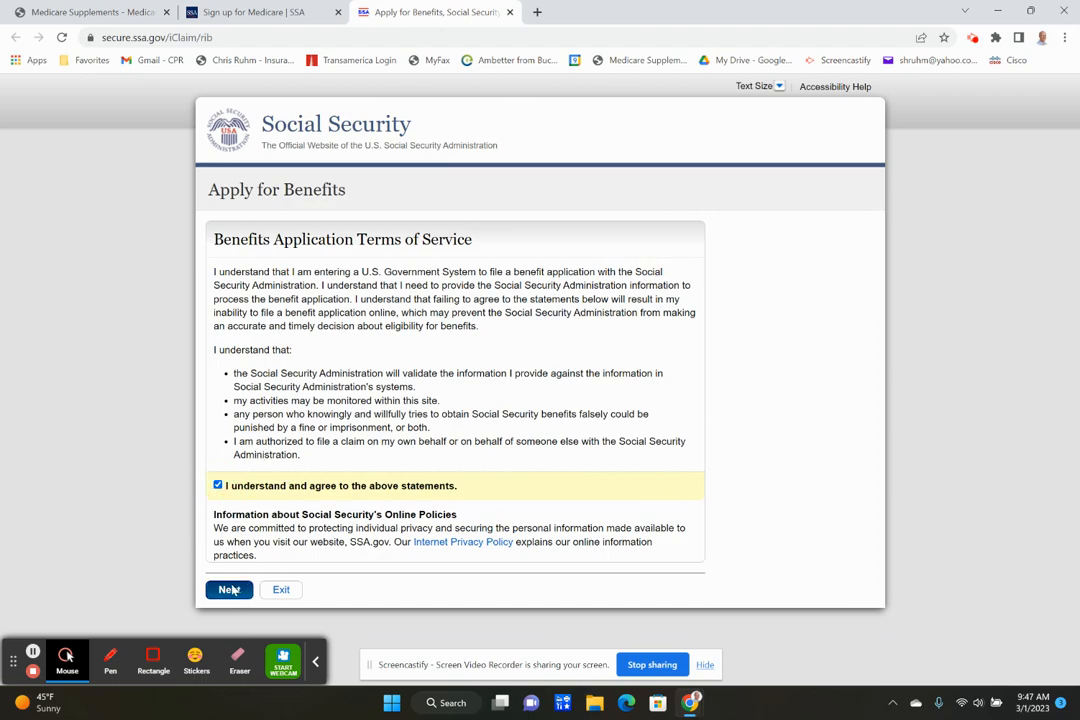
left_click(228, 589)
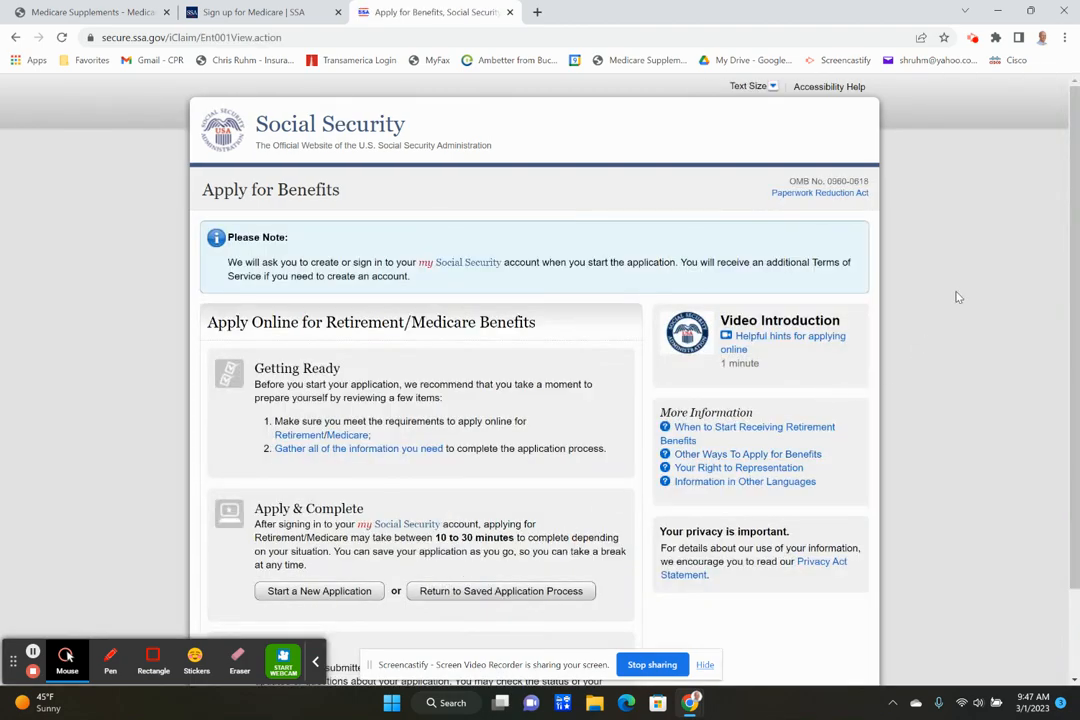
scroll("down", 3)
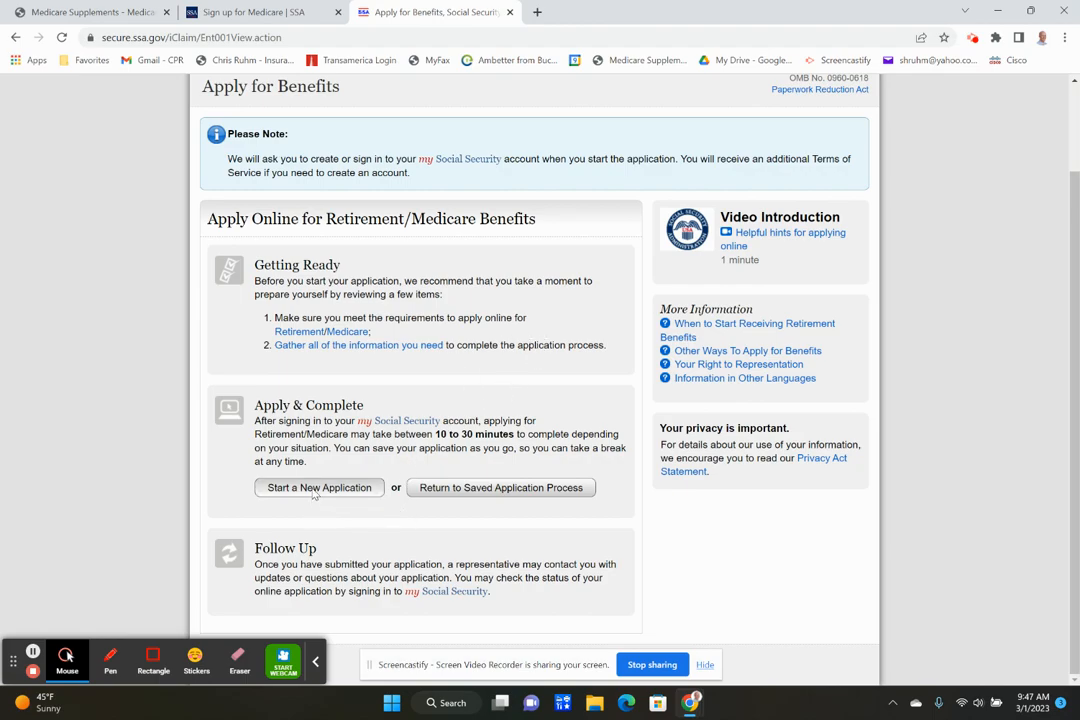
- Start a new application: applying for myself, with an existing my Social Security account
left_click(318, 487)
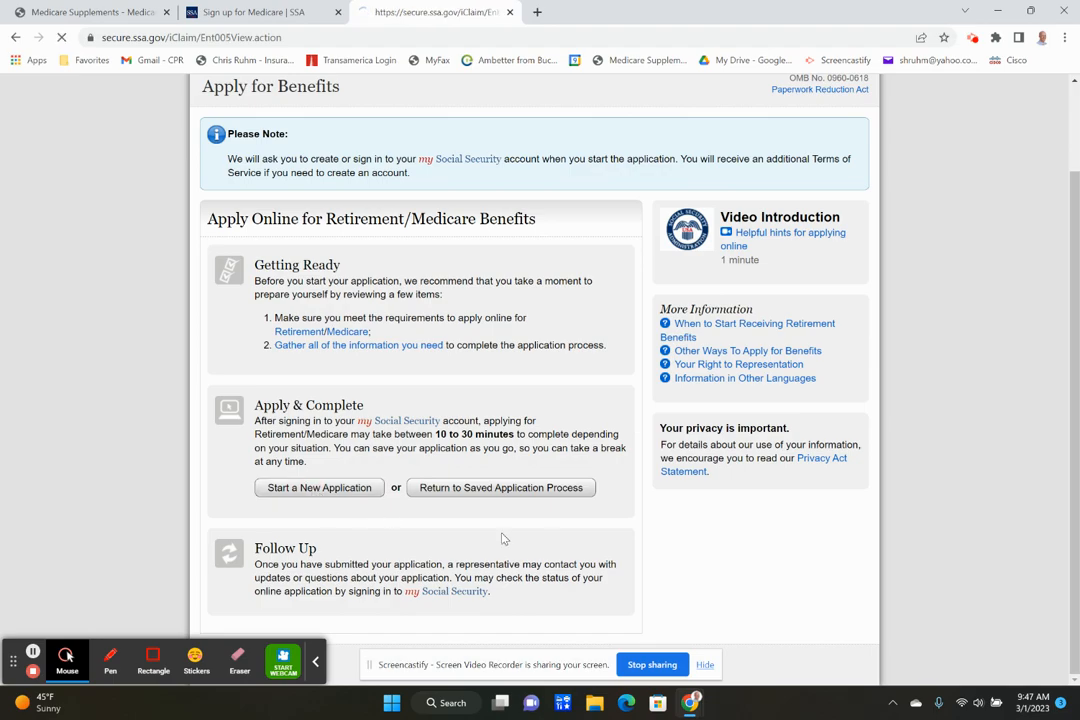
left_click(318, 487)
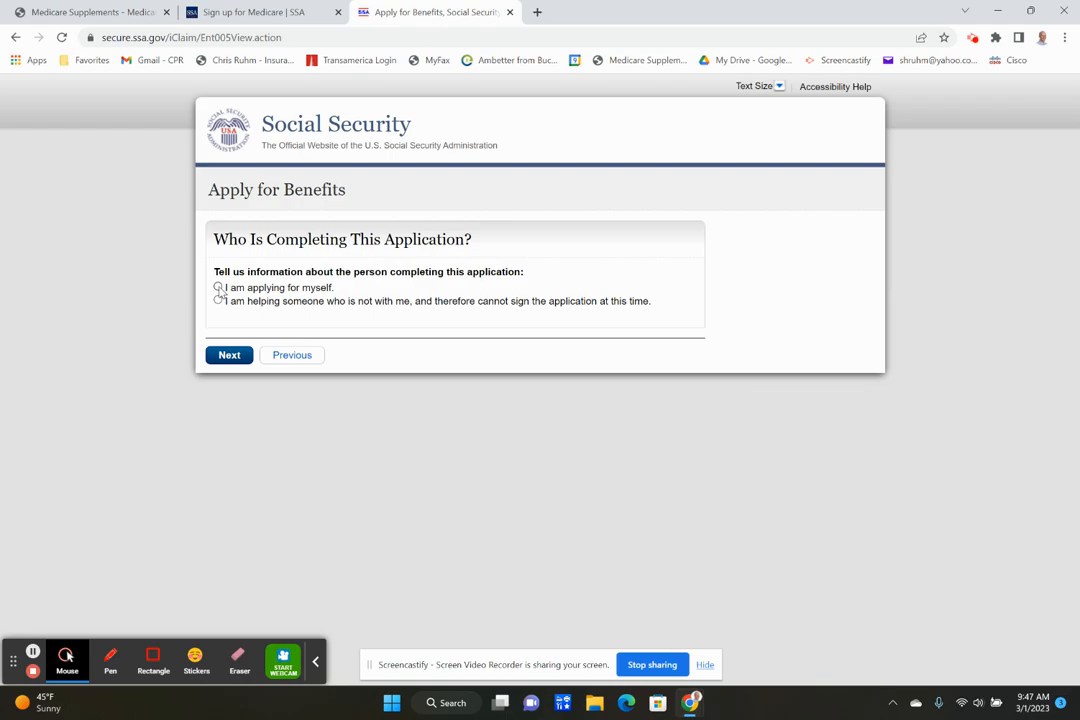
left_click(218, 287)
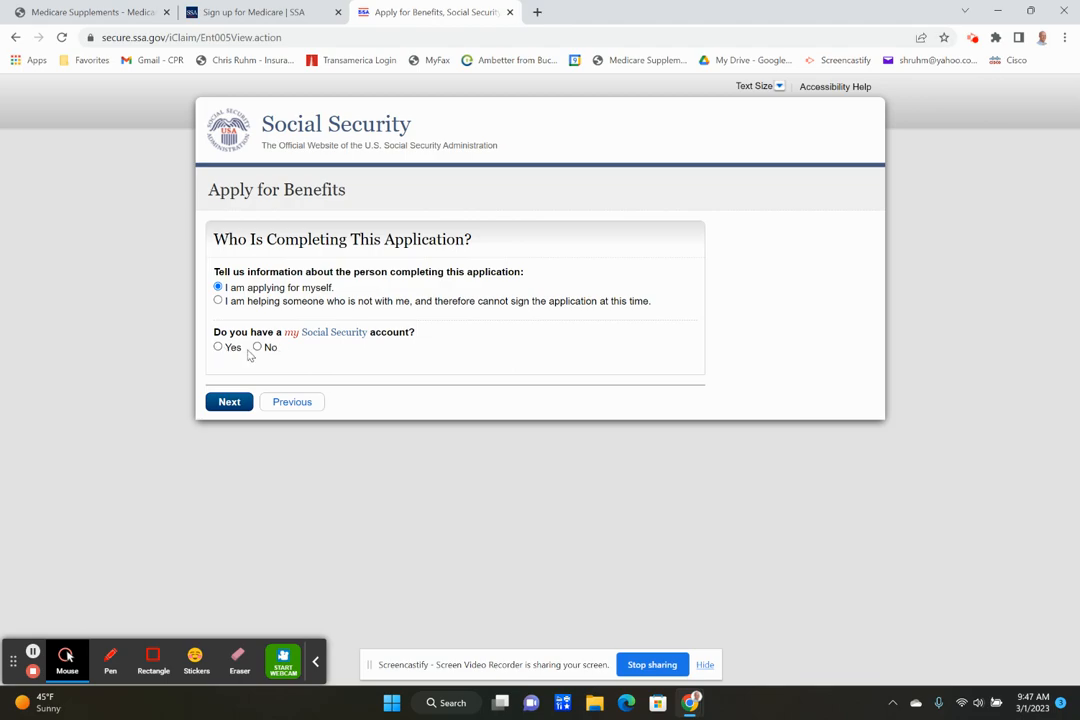
mouse_move(295, 348)
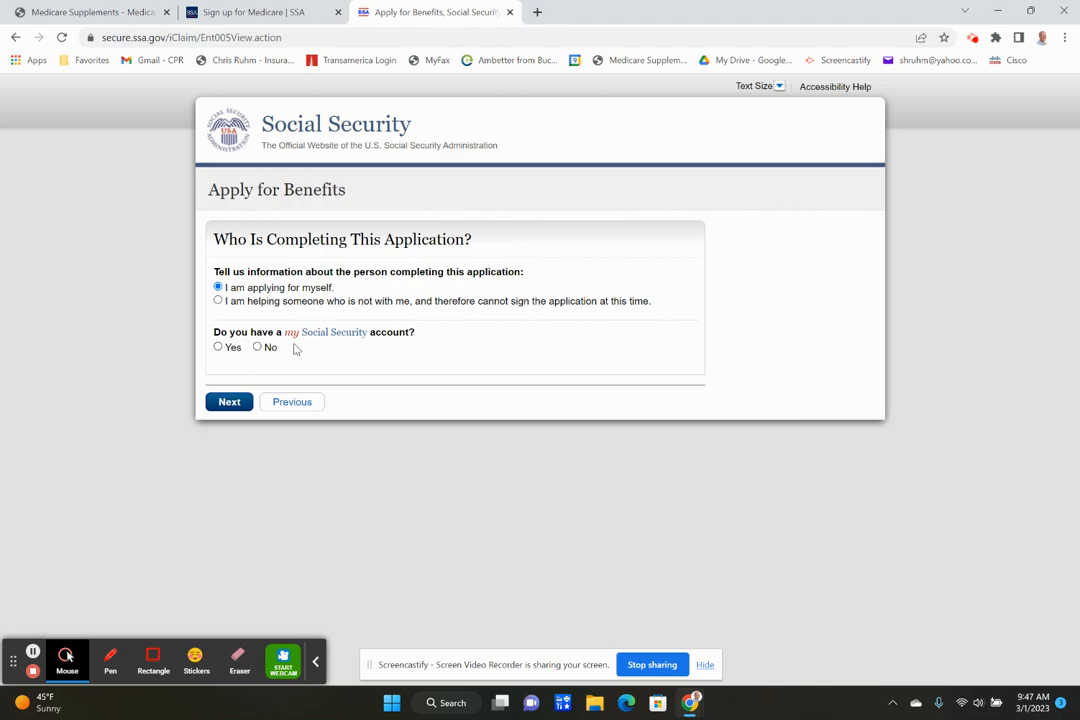
mouse_move(318, 336)
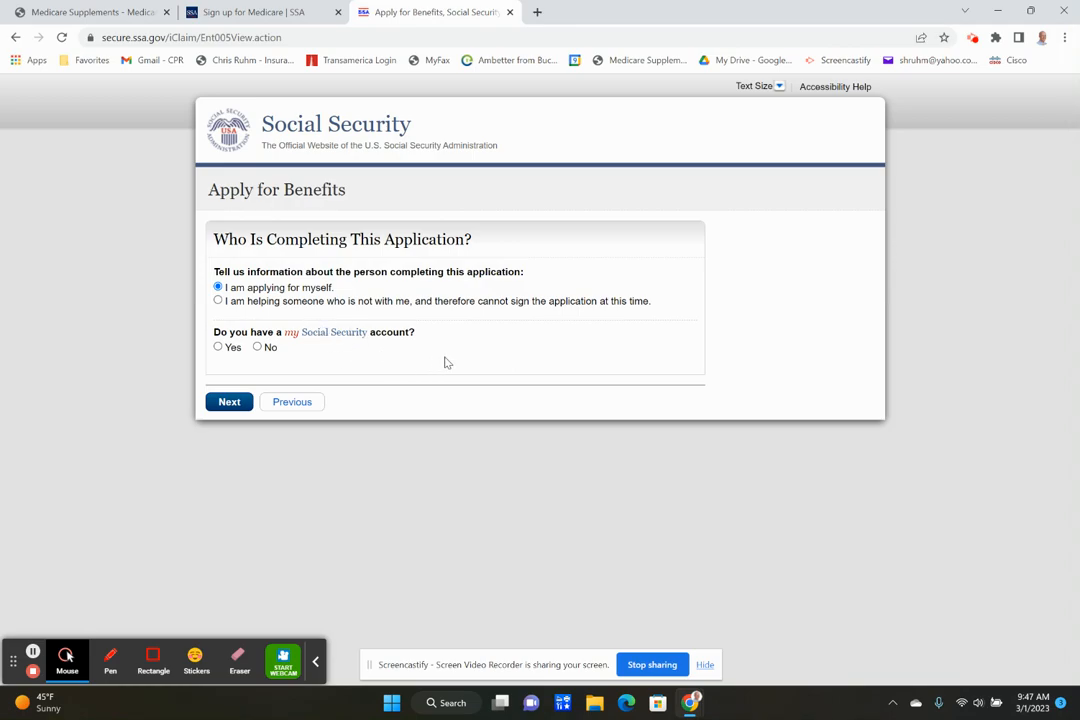
mouse_move(483, 345)
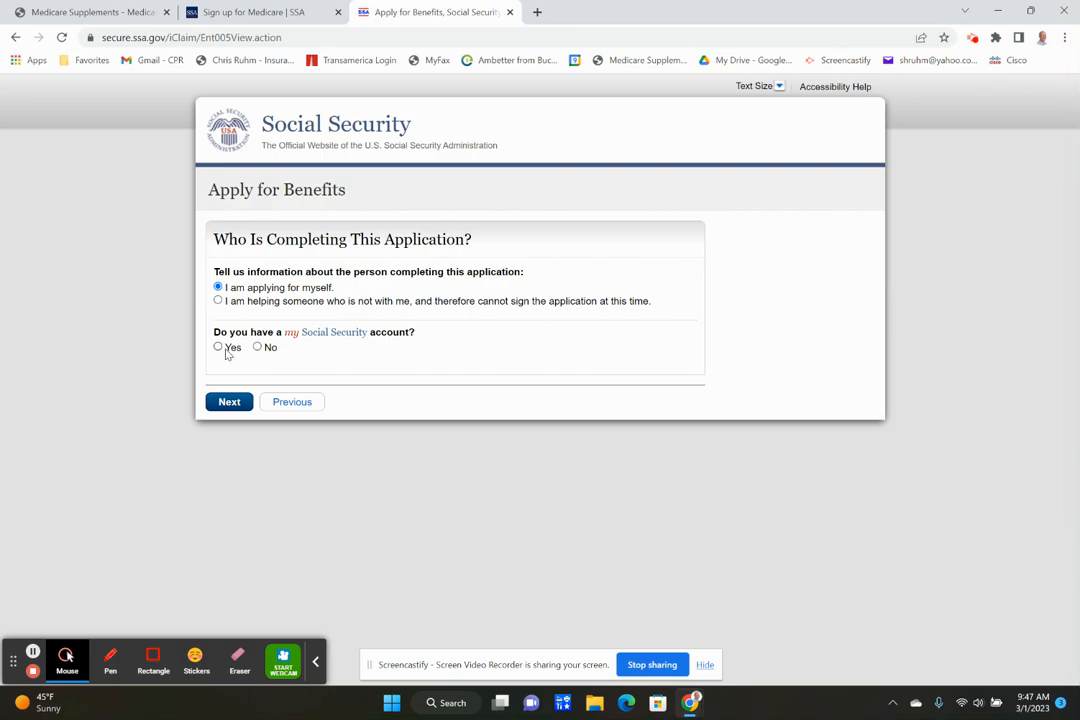
left_click(217, 347)
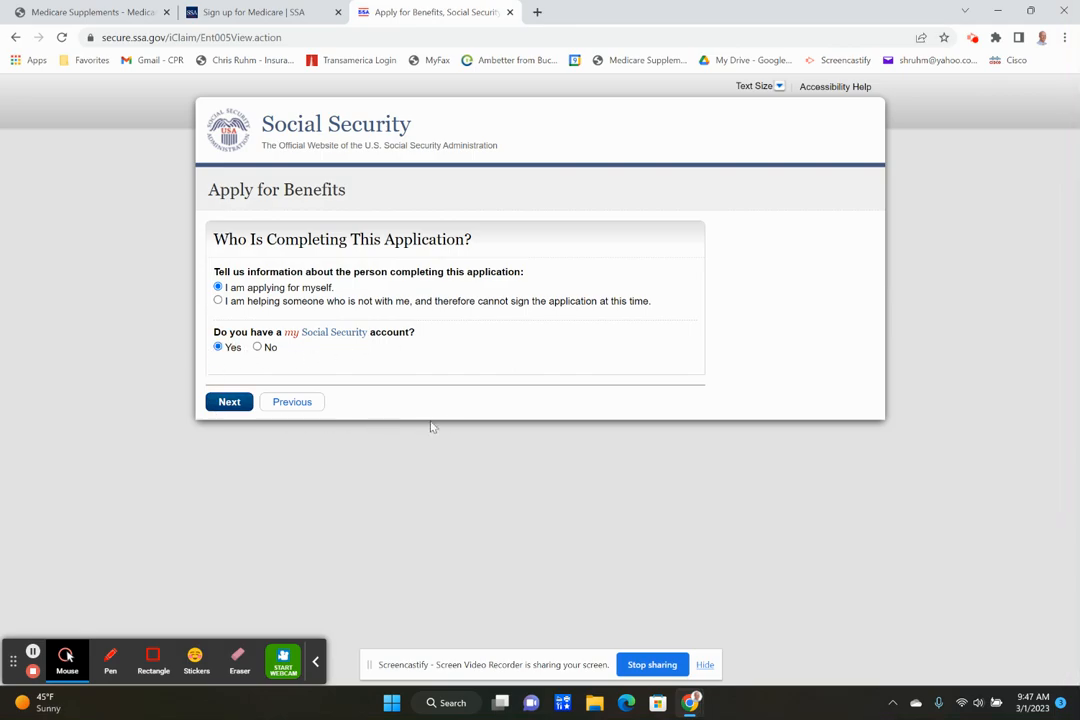
mouse_move(490, 390)
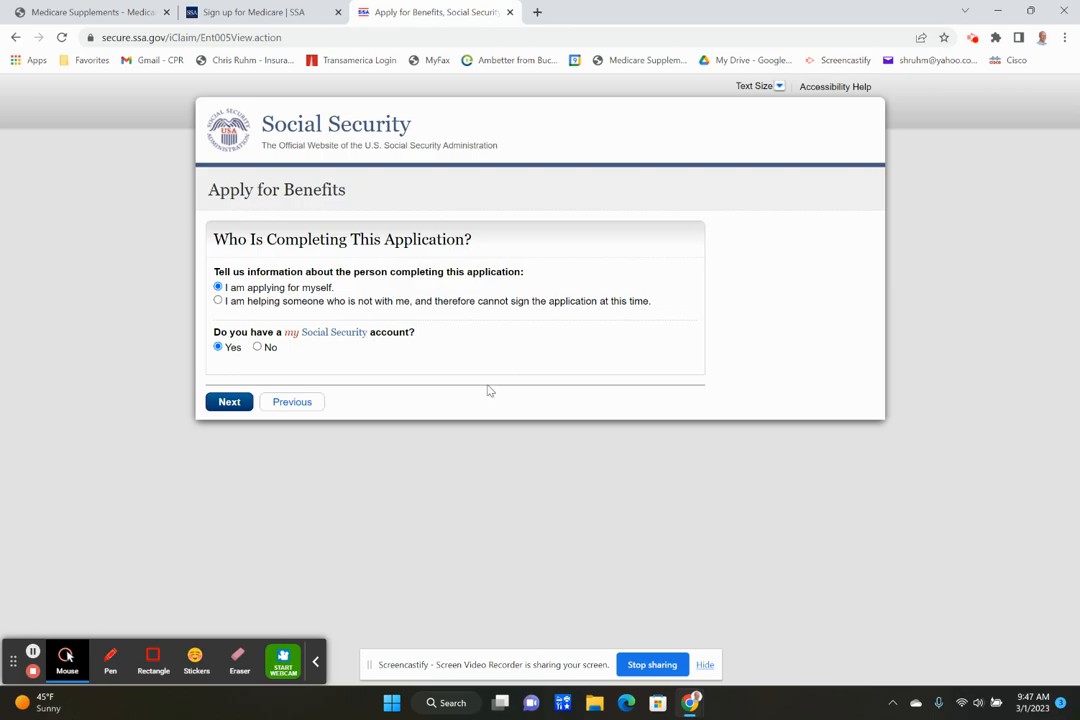
mouse_move(350, 503)
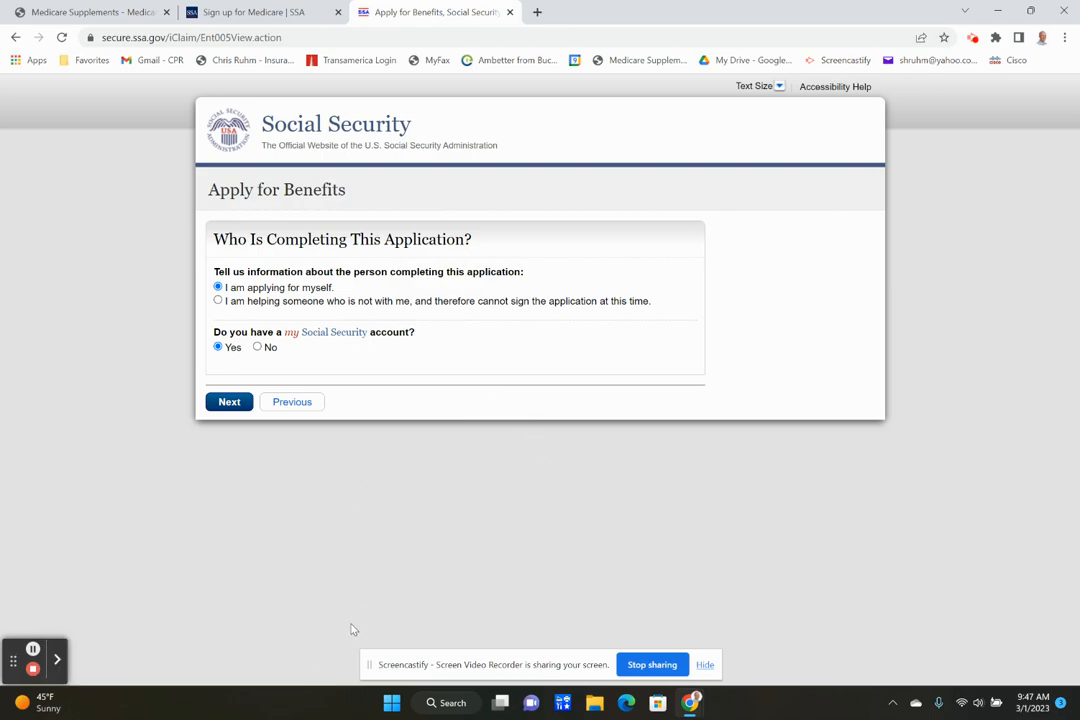
mouse_move(477, 543)
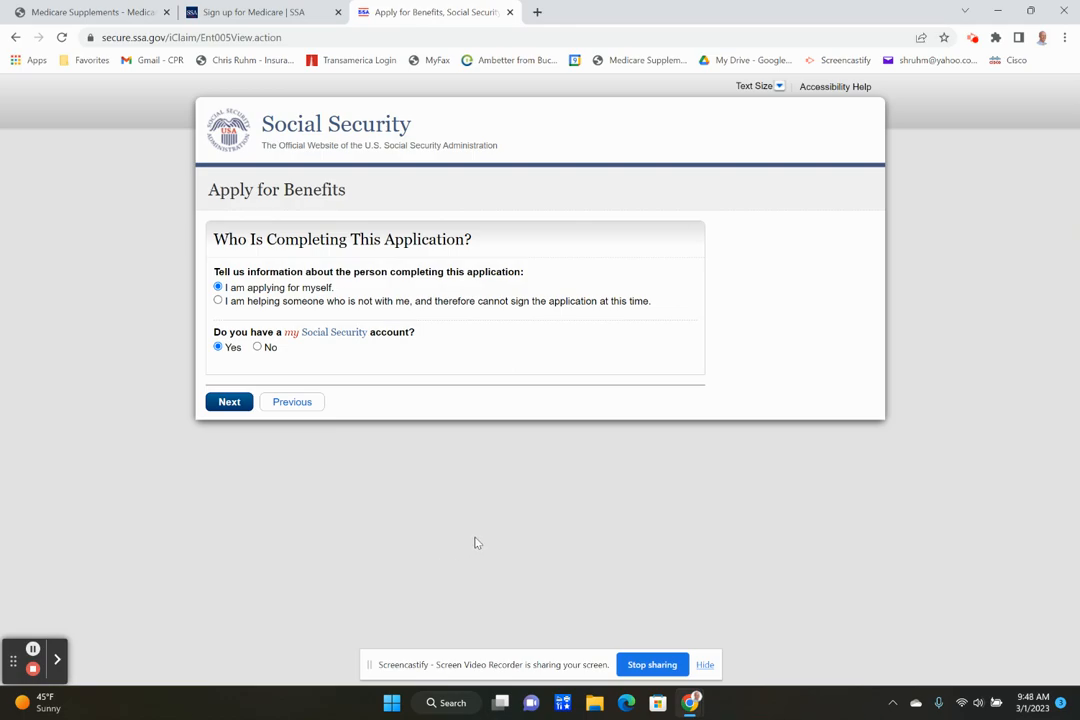
mouse_move(491, 406)
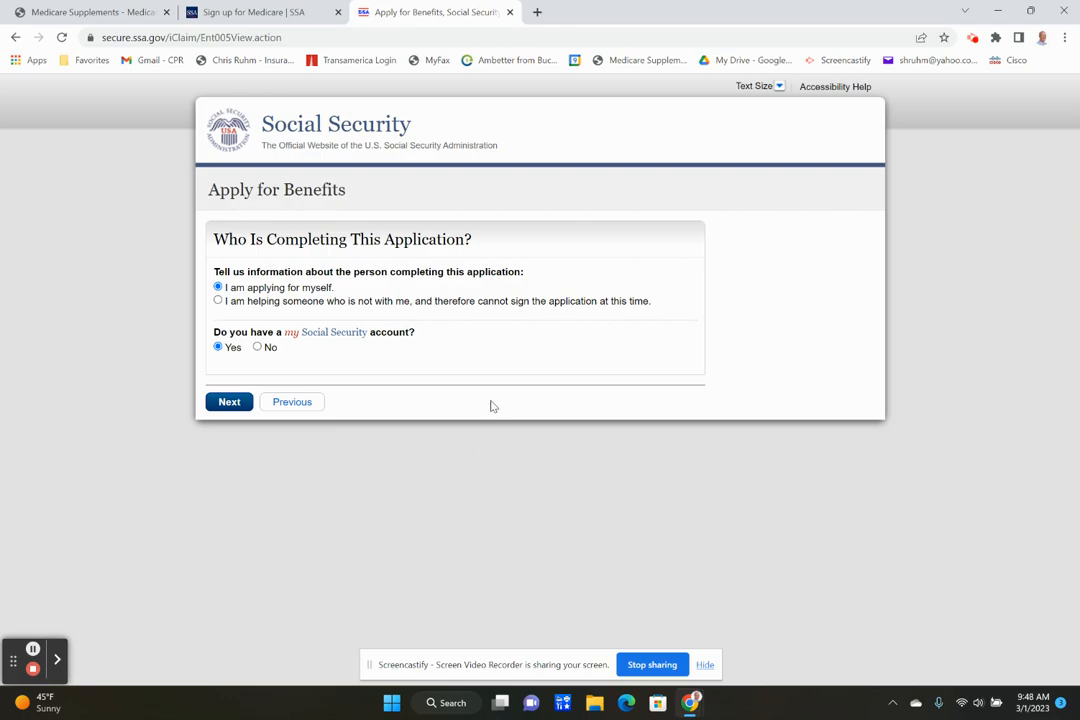
mouse_move(525, 405)
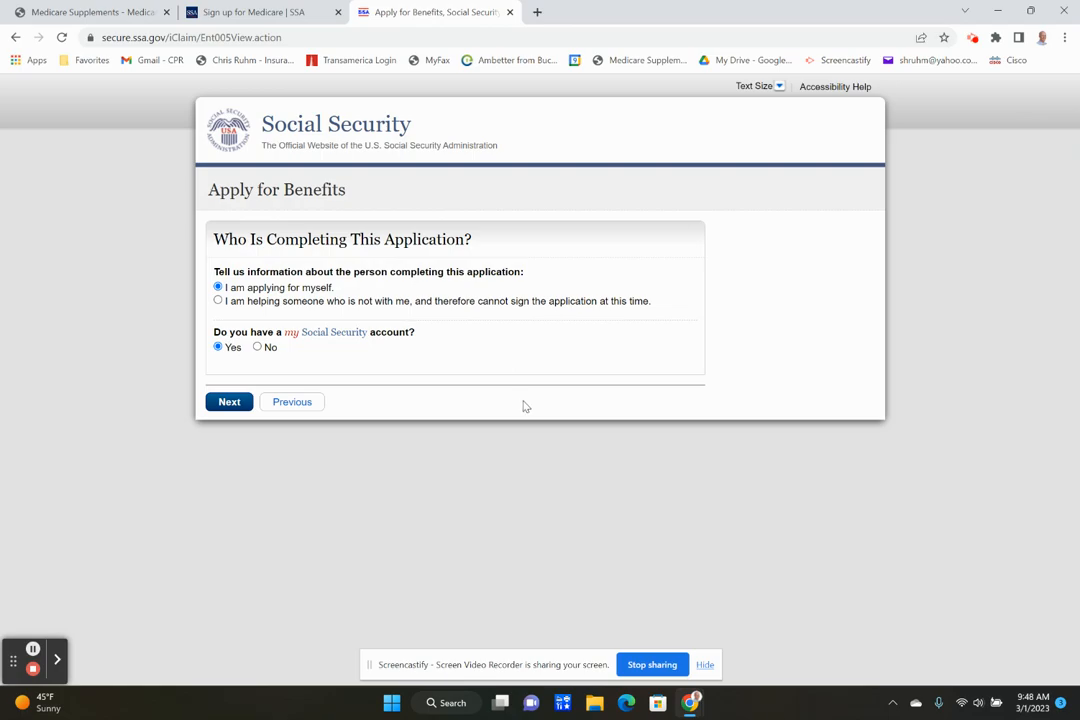
- Return to the chrisruhm.com tab, go Home, and scroll through the home page
left_click(90, 12)
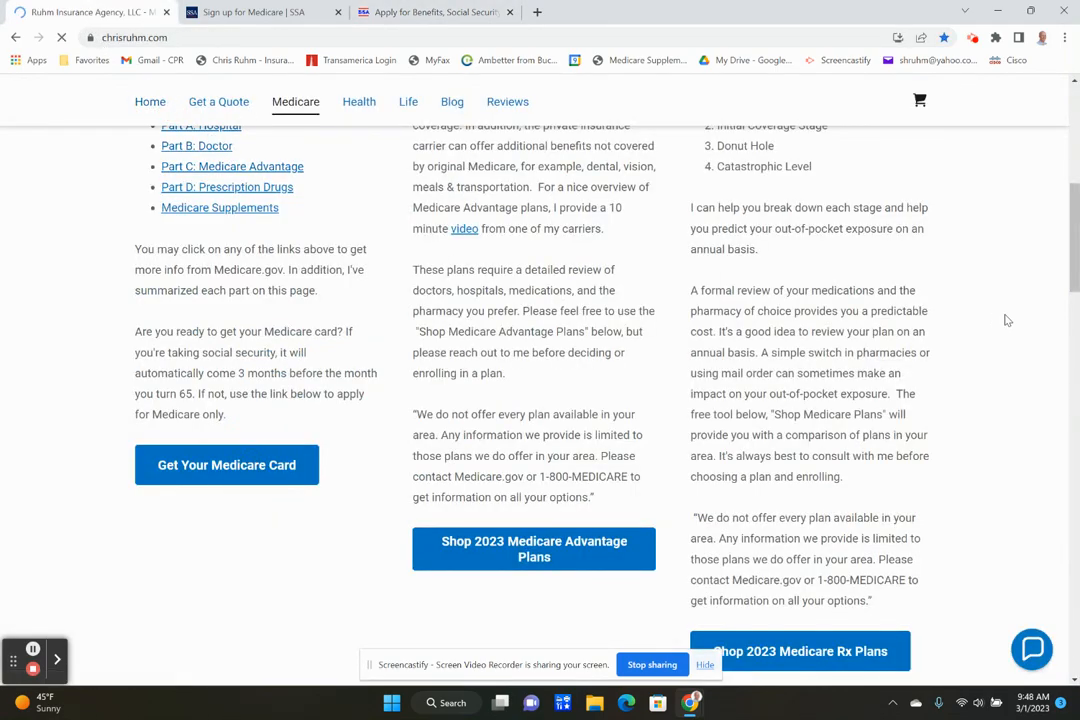
left_click(150, 101)
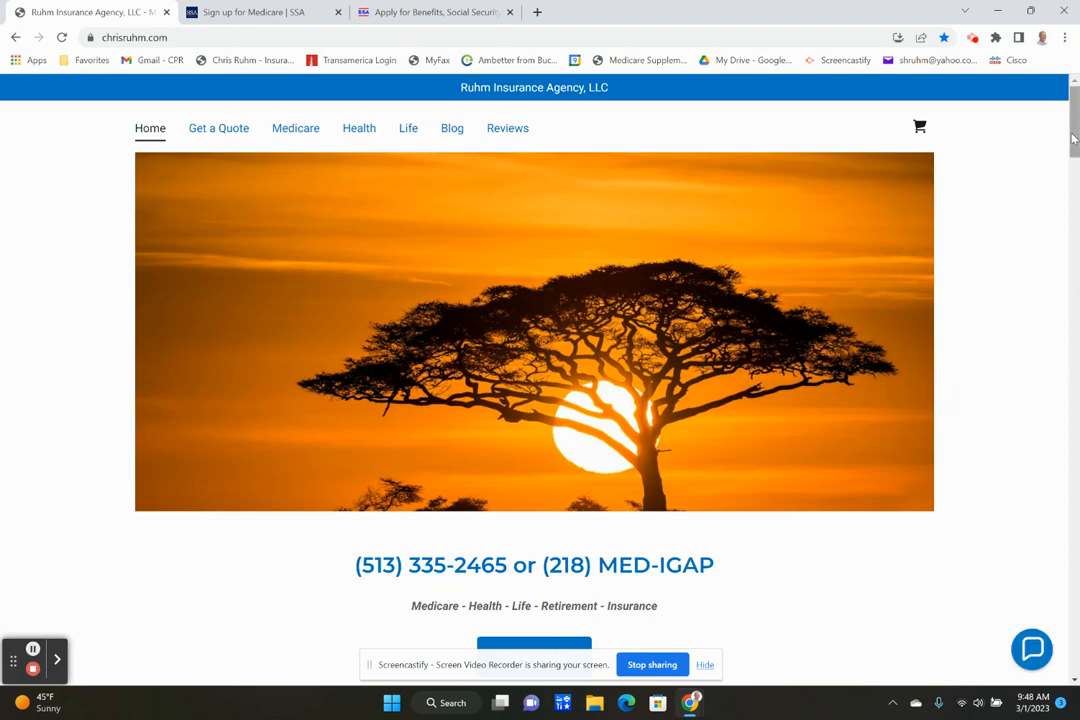
scroll("down", 3)
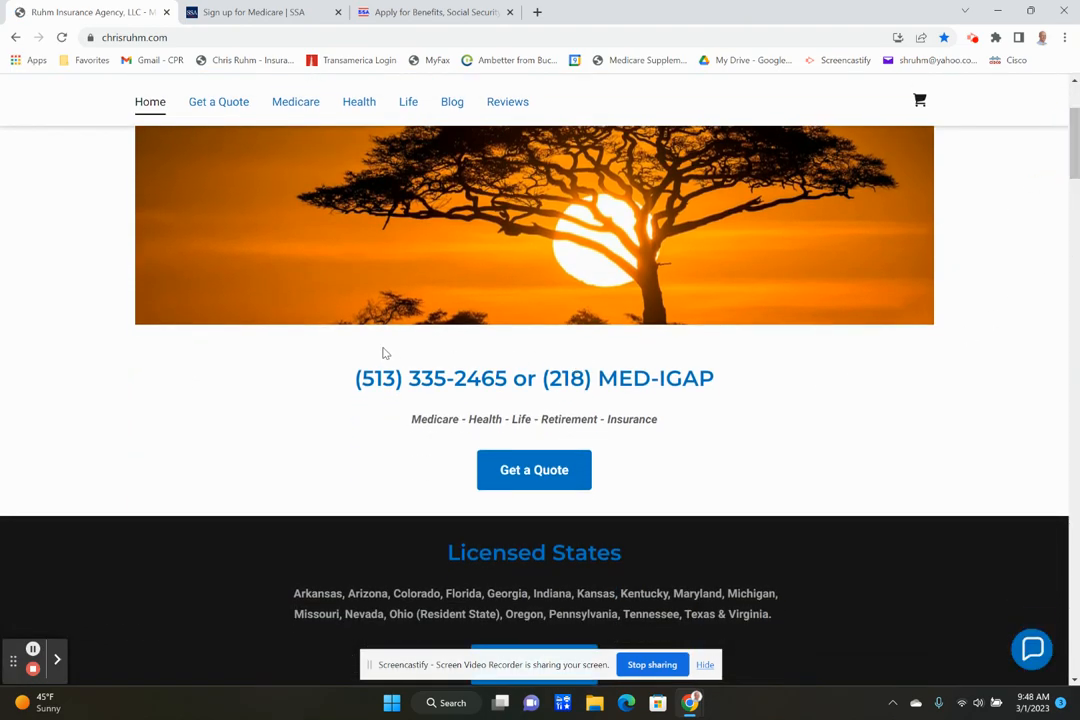
scroll("down", 3)
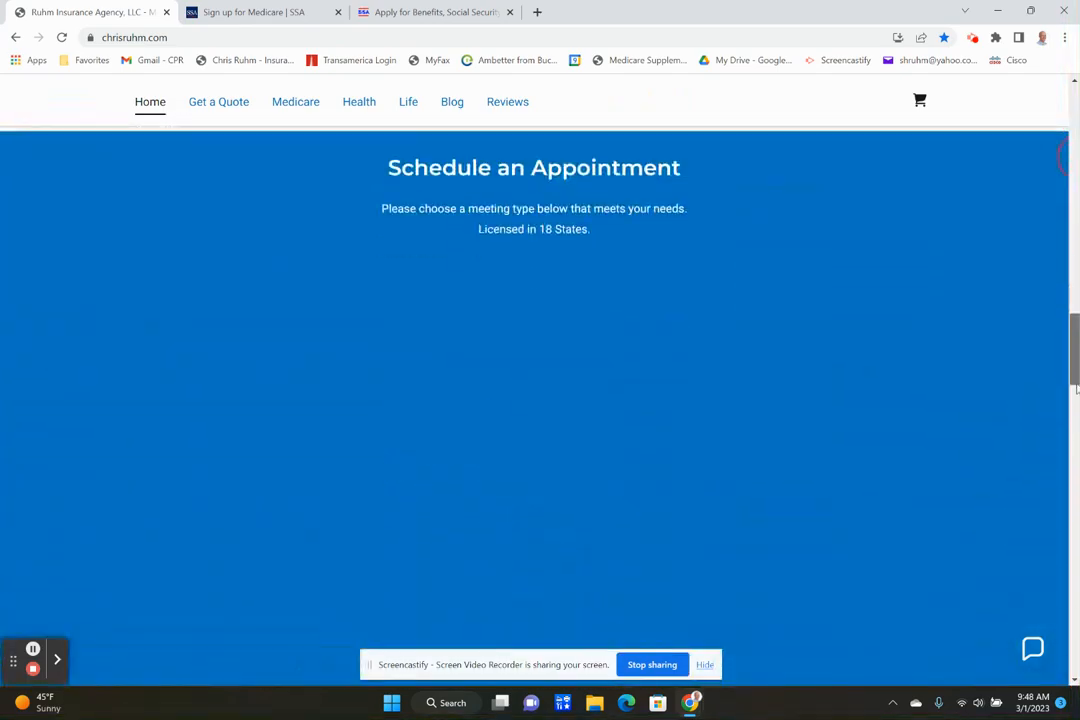
scroll("down", 3)
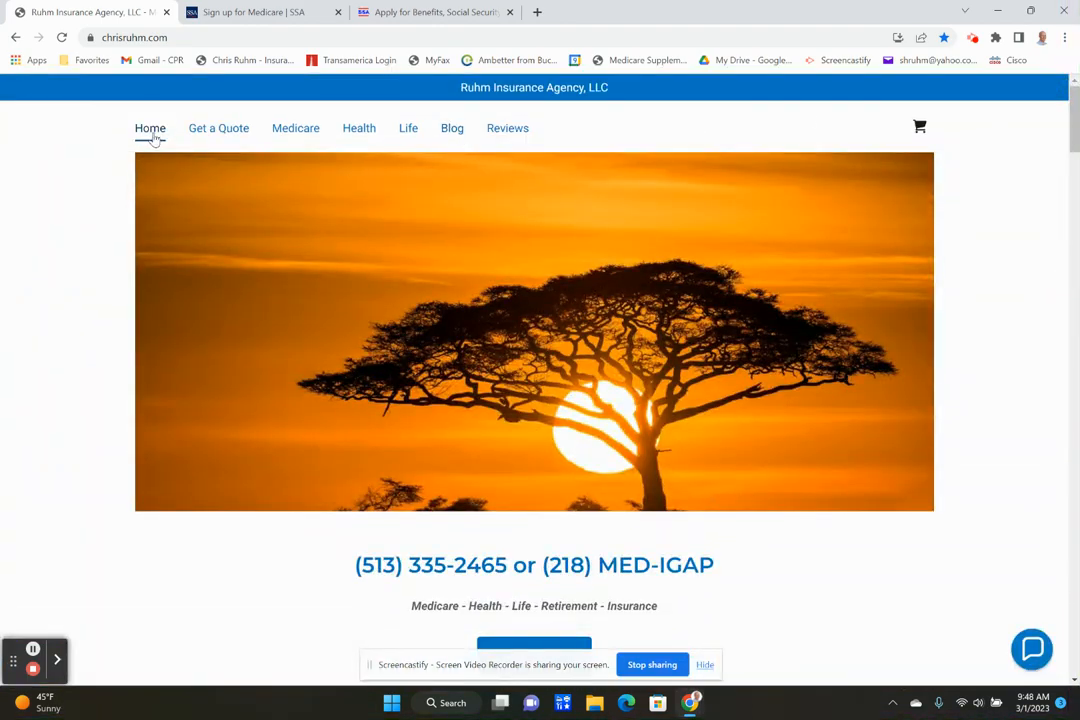
- Open Get a Quote and scroll to the Medicare Supplement, Advantage and drug plan options
left_click(218, 128)
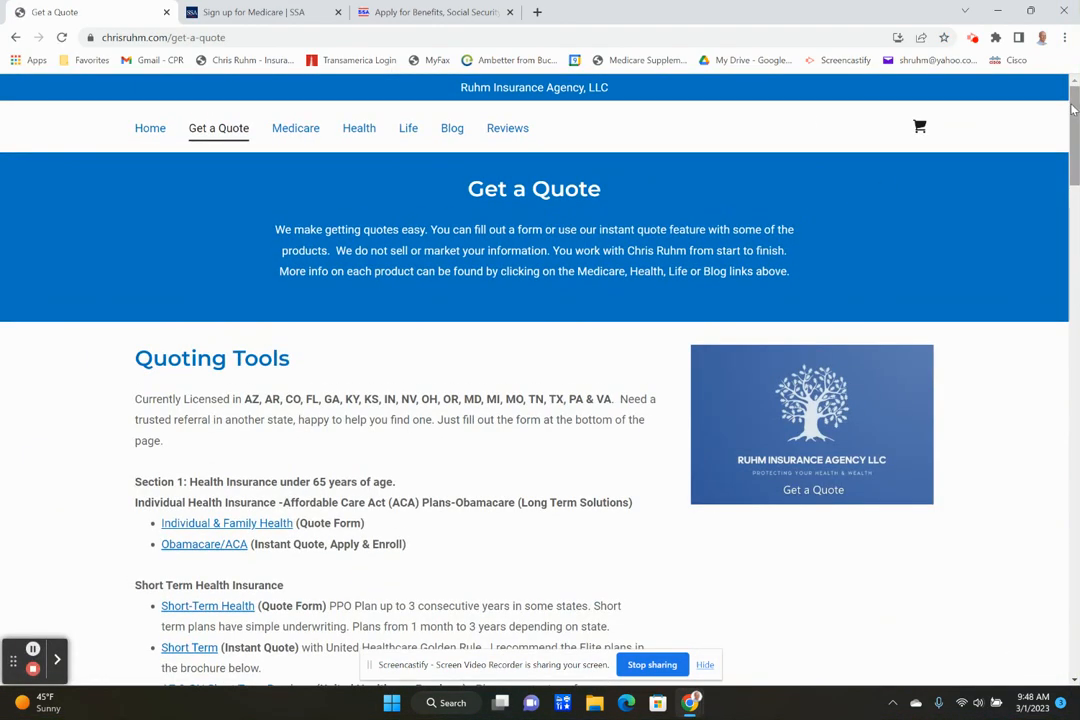
scroll("down", 3)
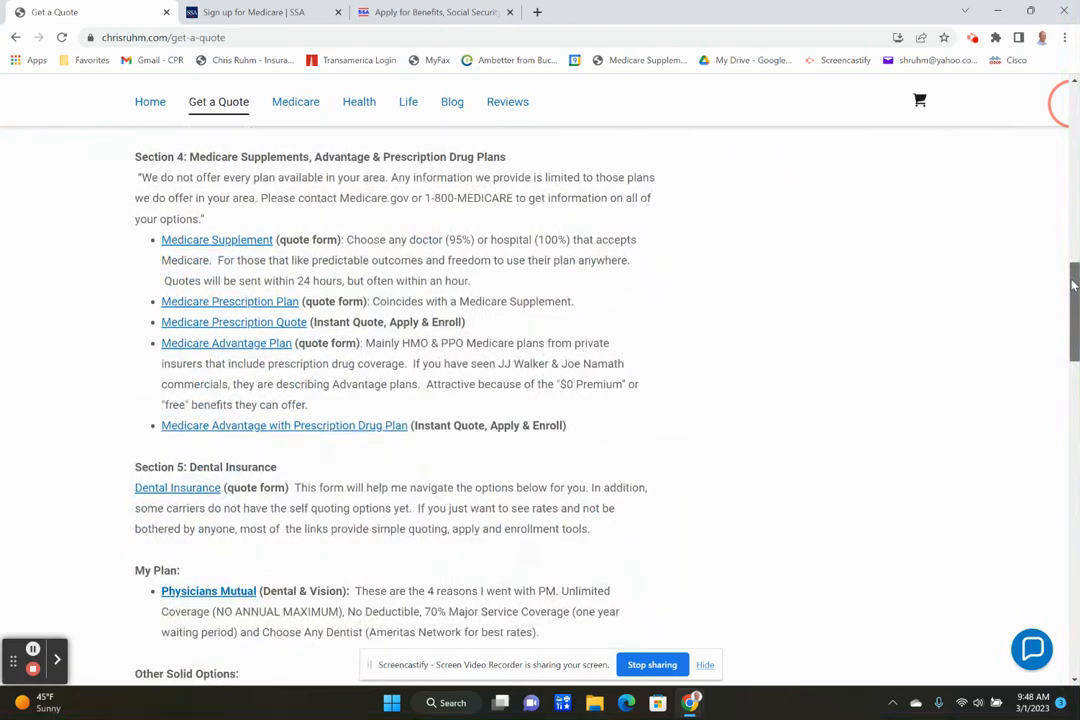
scroll("down", 3)
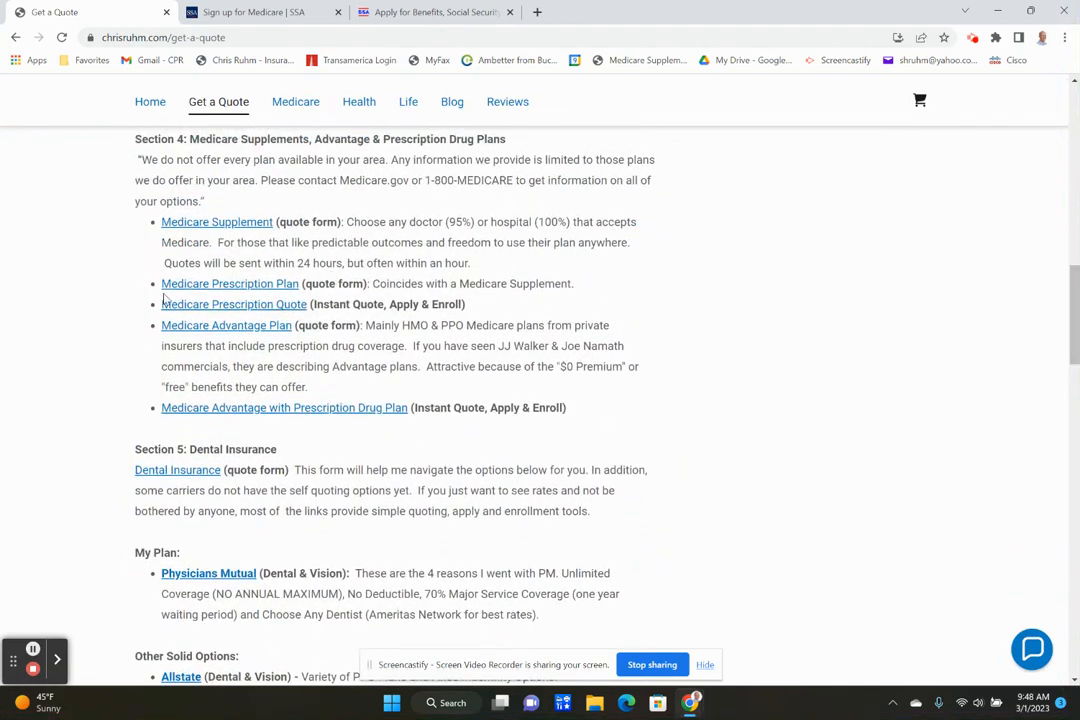
mouse_move(233, 304)
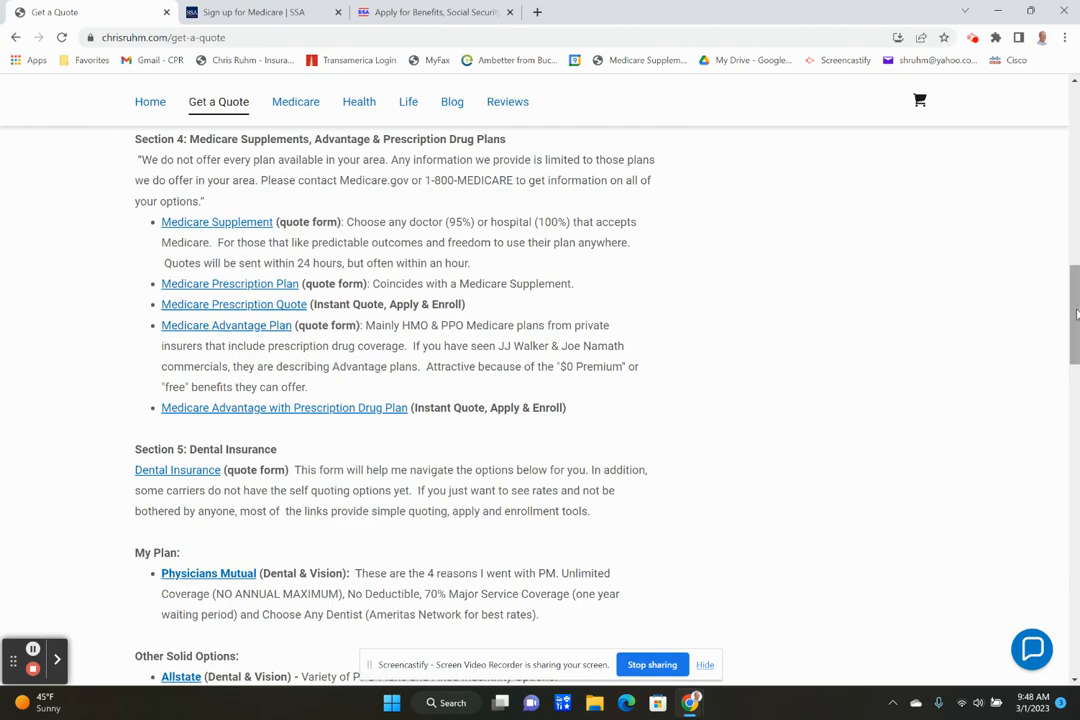
mouse_move(1061, 313)
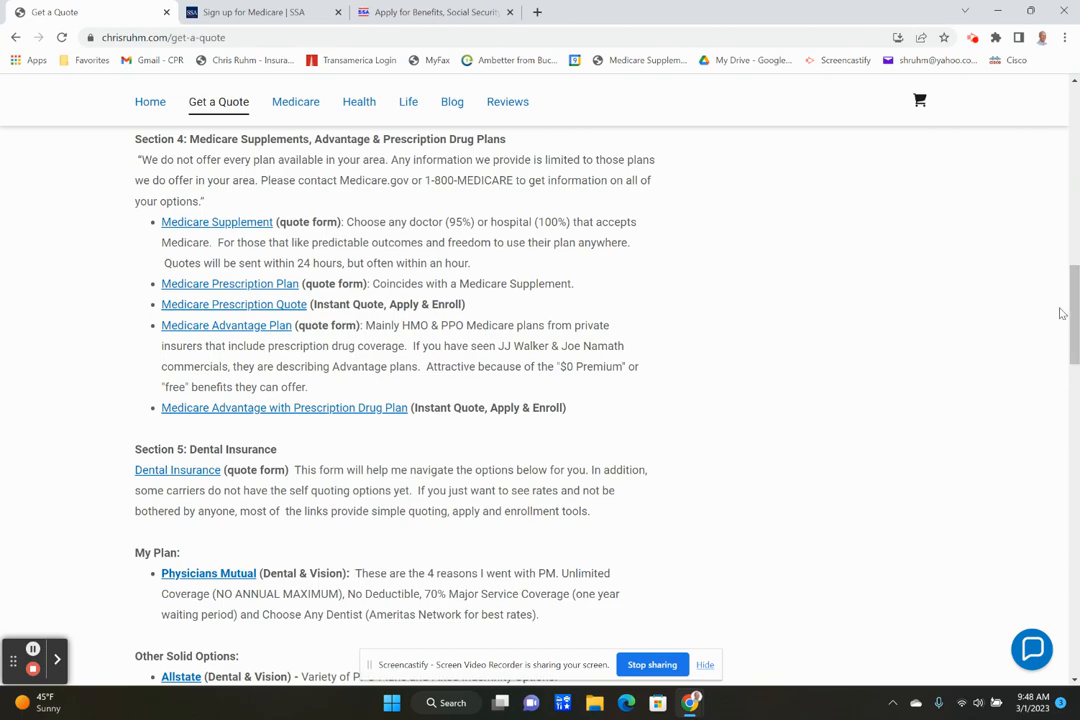